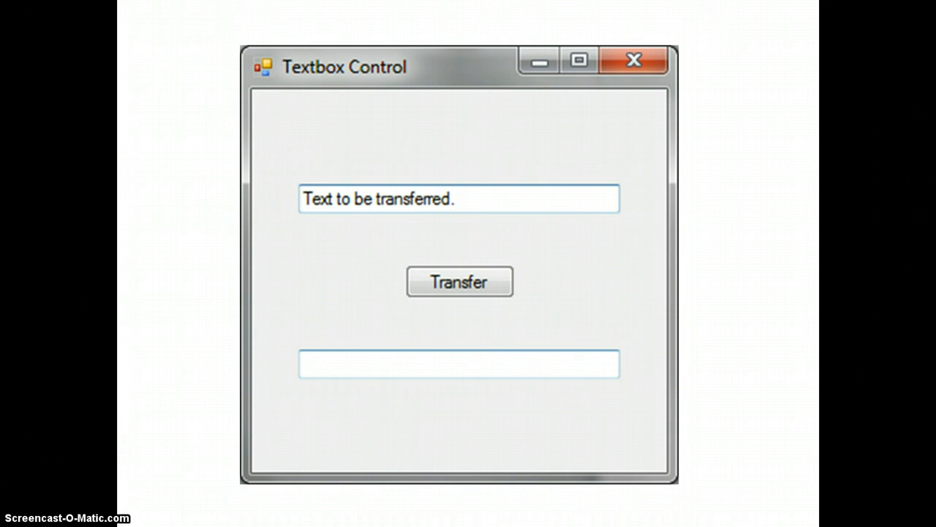
Switch away from the sample Textbox Control window back to the Visual Studio start page
key("alt+tab")
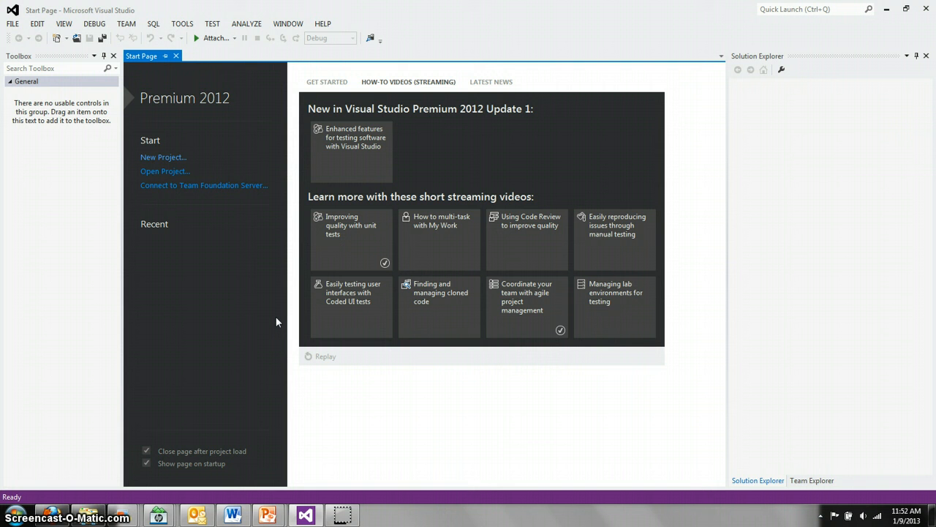
mouse_move(257, 184)
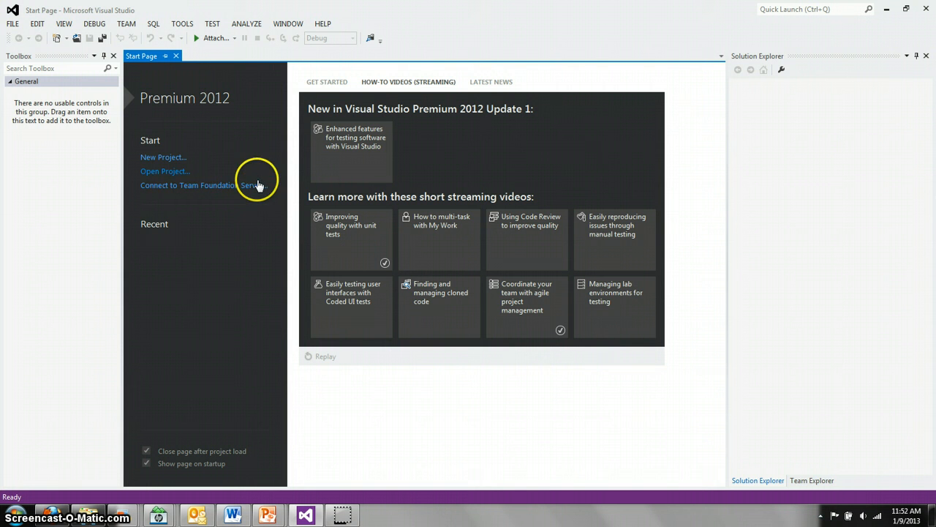
mouse_move(168, 161)
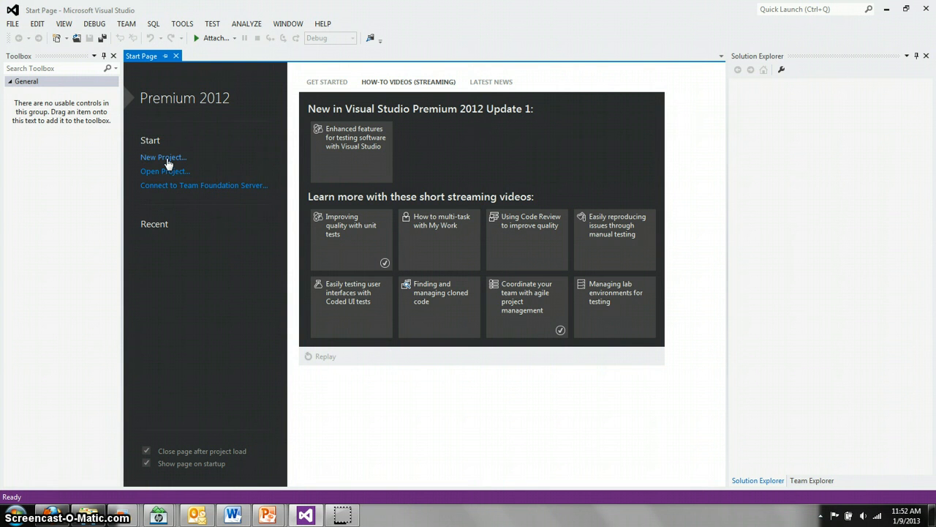
Create a new Visual Basic Windows Forms Application project named 'Prototype 1'
left_click(164, 157)
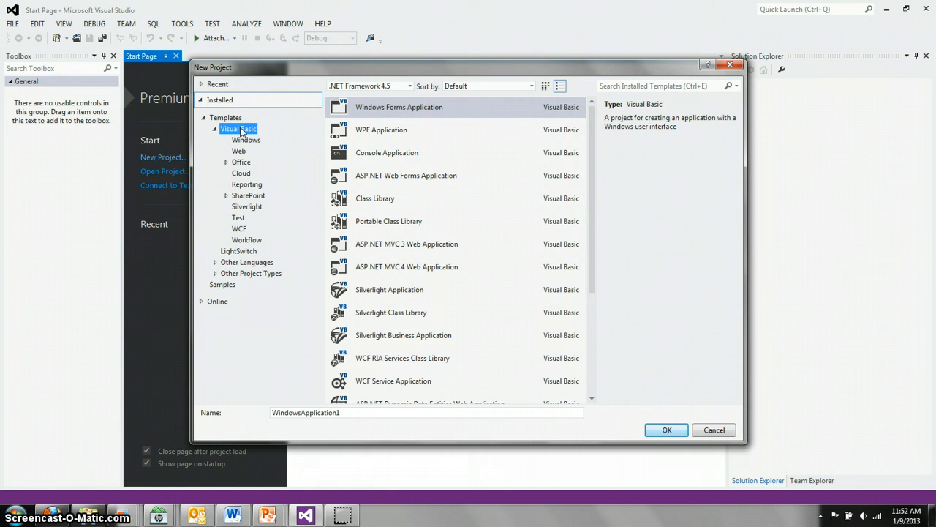
mouse_move(372, 111)
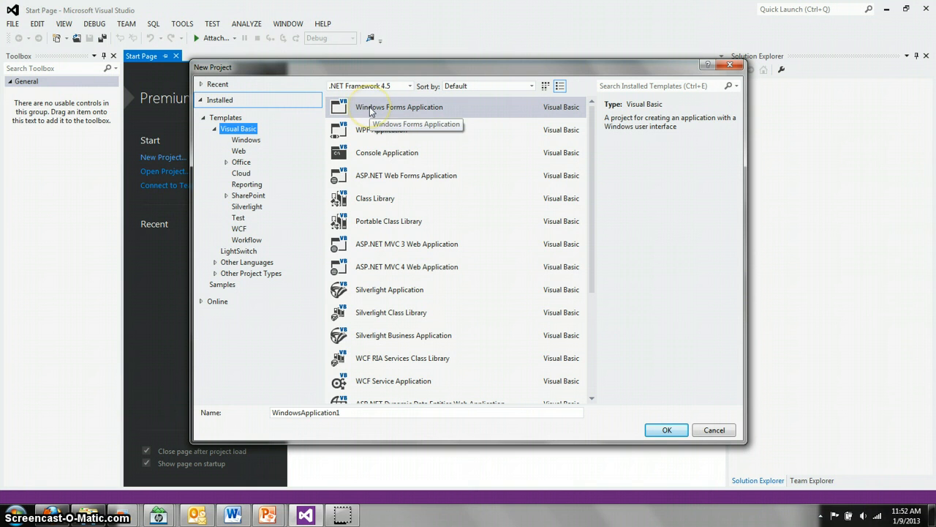
mouse_move(354, 413)
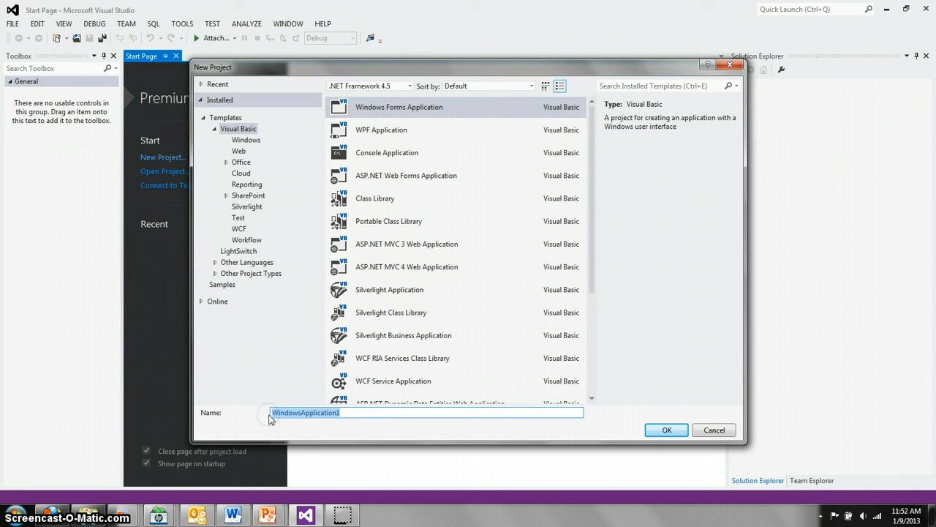
type("Proto")
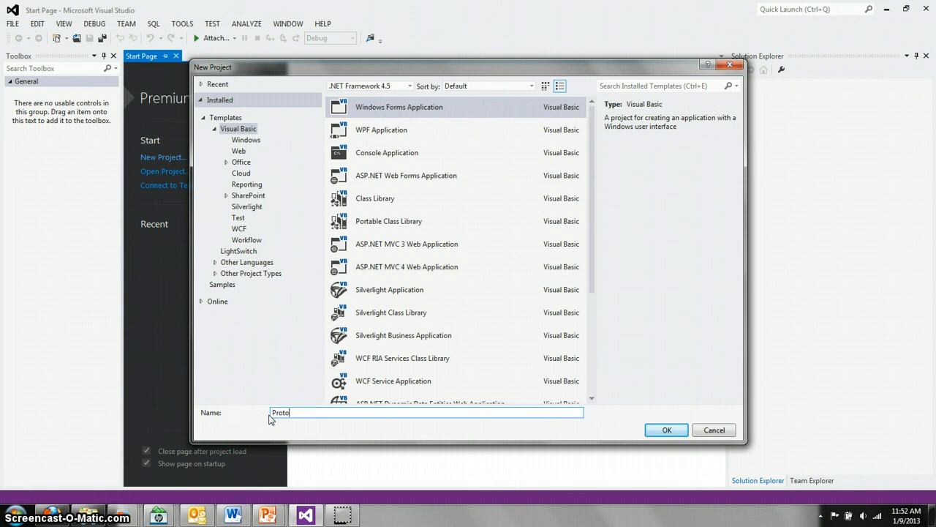
type("type 1")
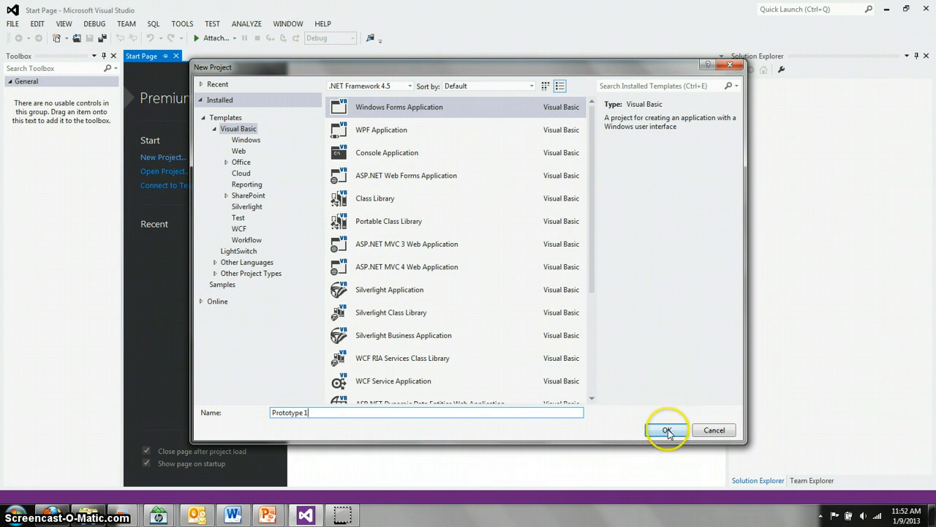
left_click(665, 430)
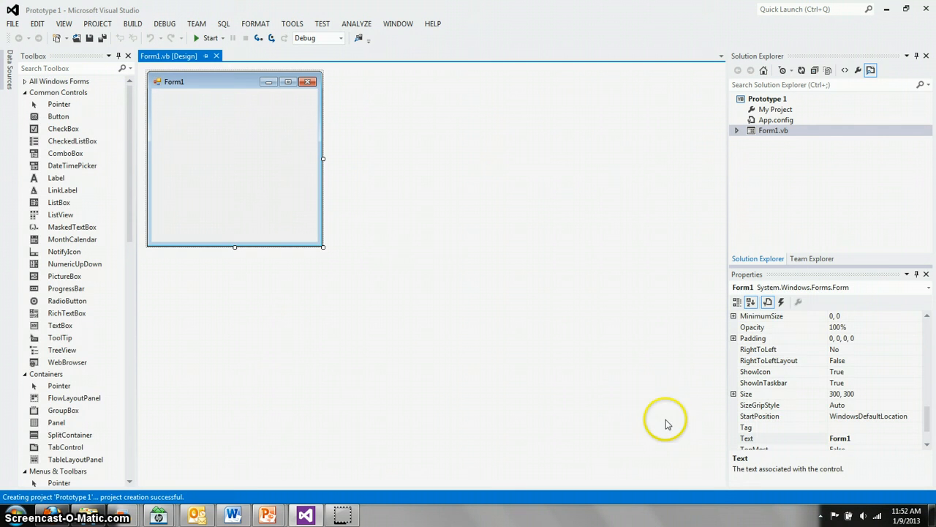
mouse_move(344, 139)
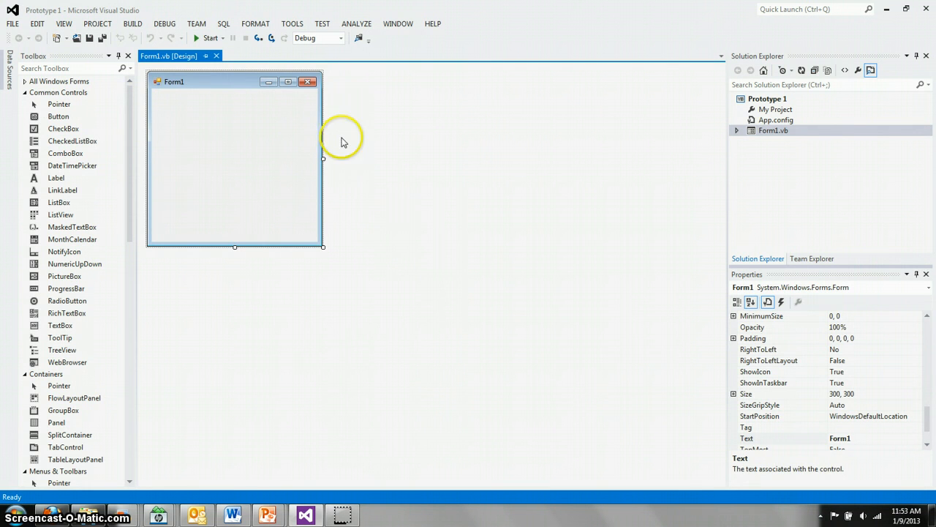
mouse_move(140, 82)
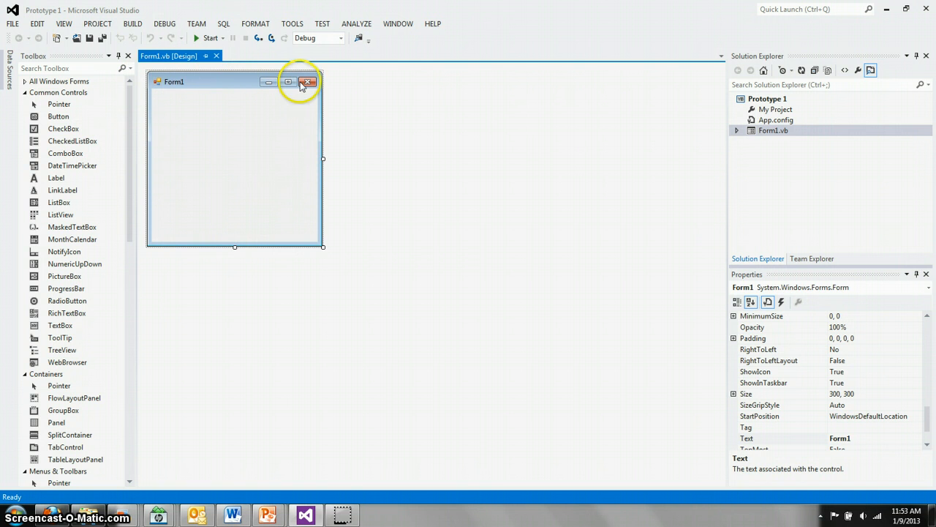
mouse_move(354, 144)
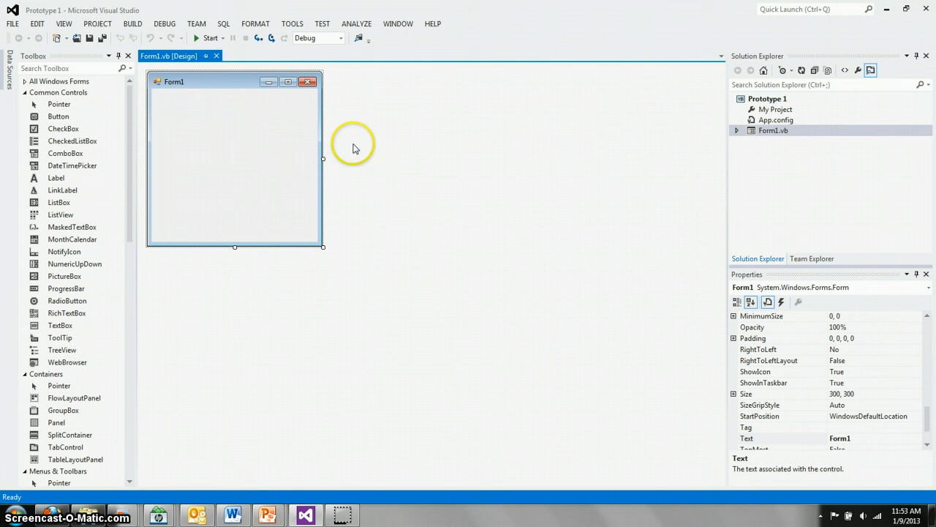
mouse_move(831, 296)
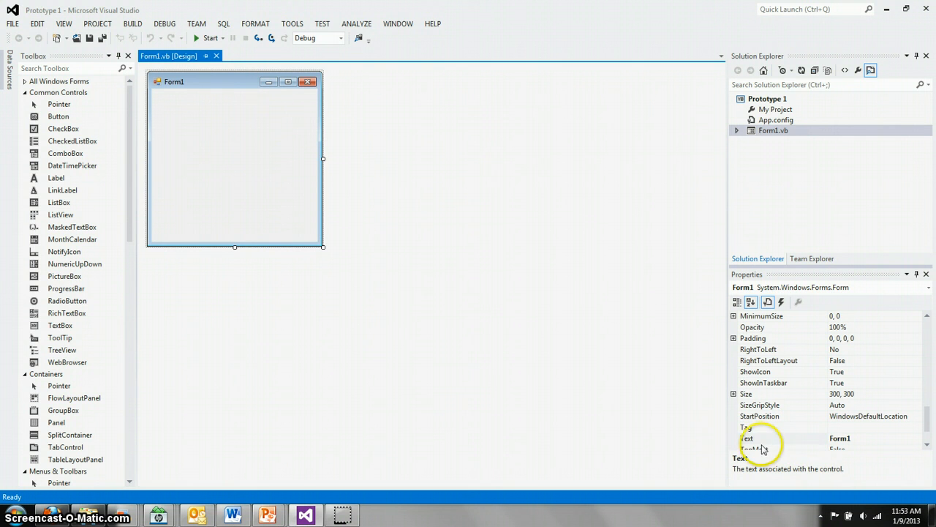
mouse_move(863, 445)
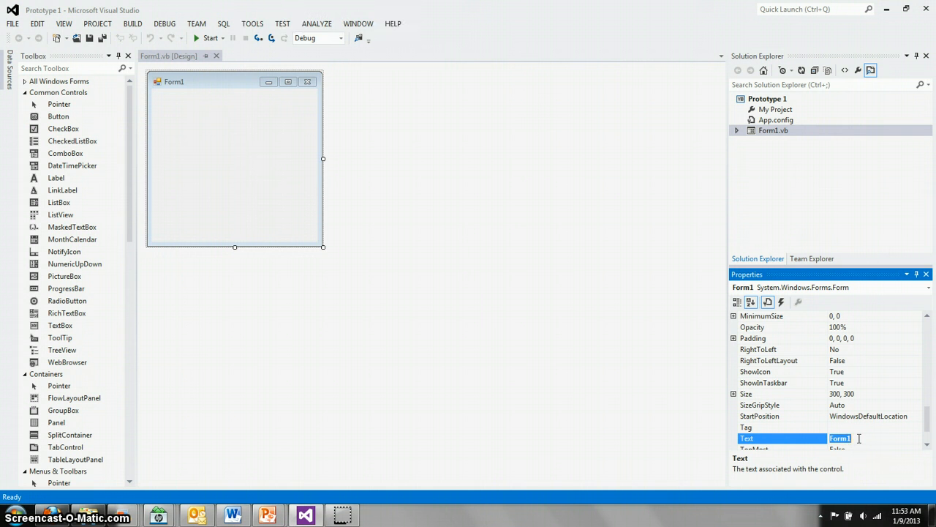
Change the form's Text property from Form1 to 'Prototype 1'
type("Proto")
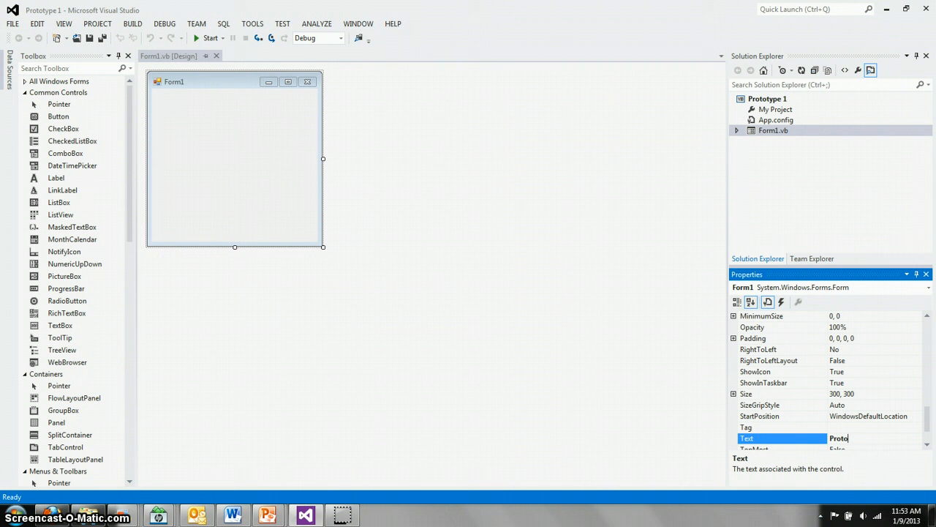
type("type 1")
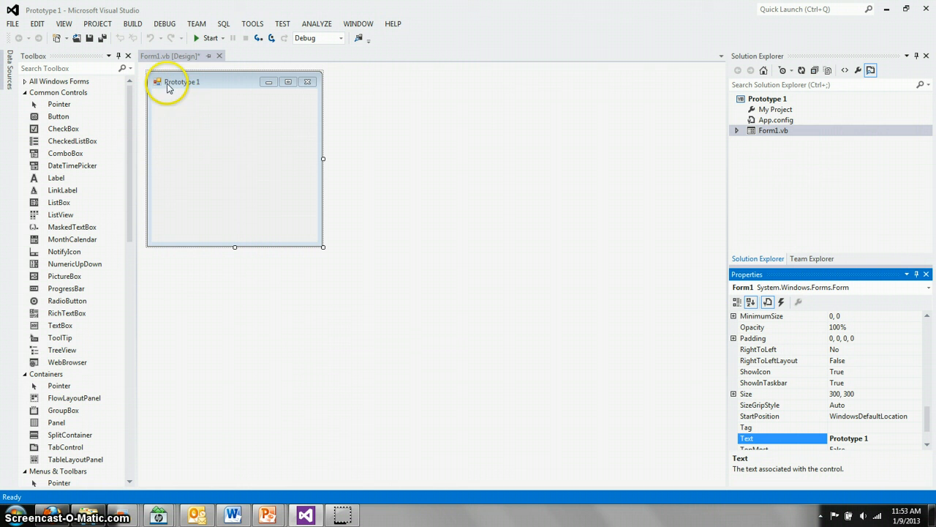
mouse_move(222, 86)
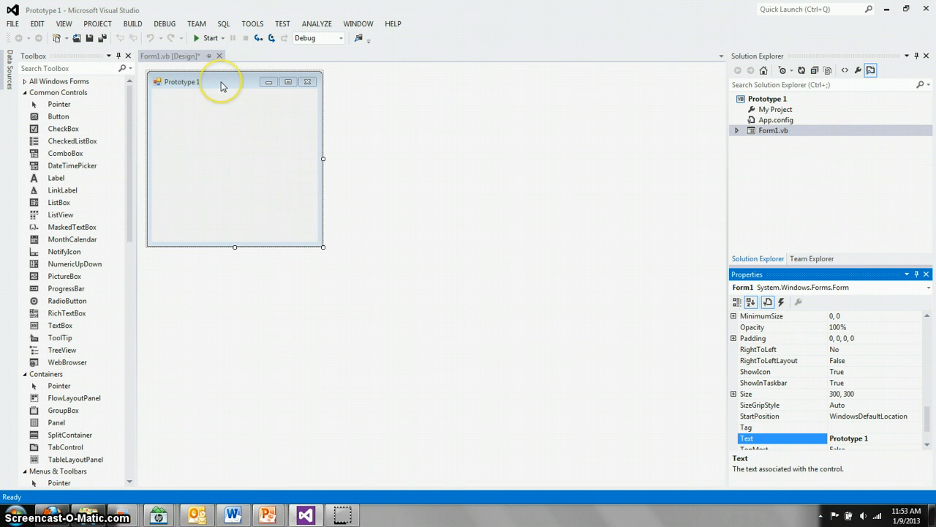
mouse_move(223, 81)
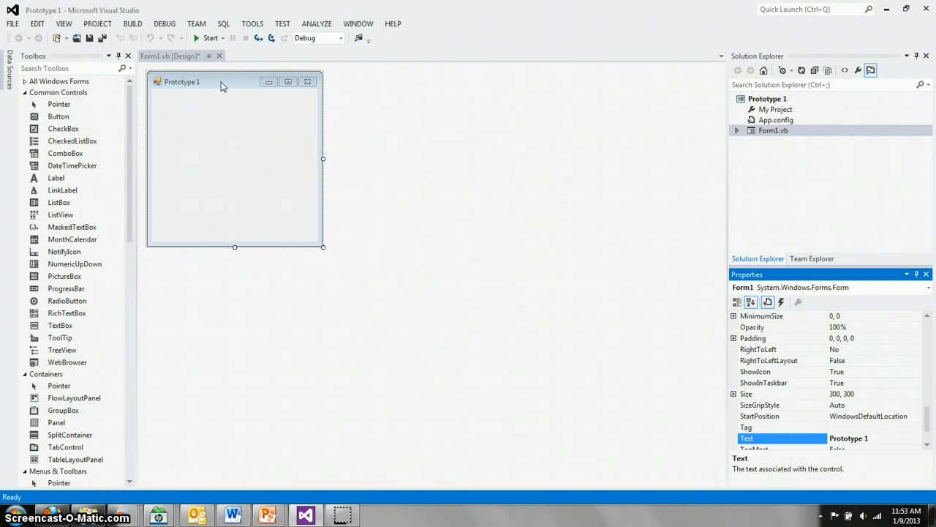
mouse_move(131, 175)
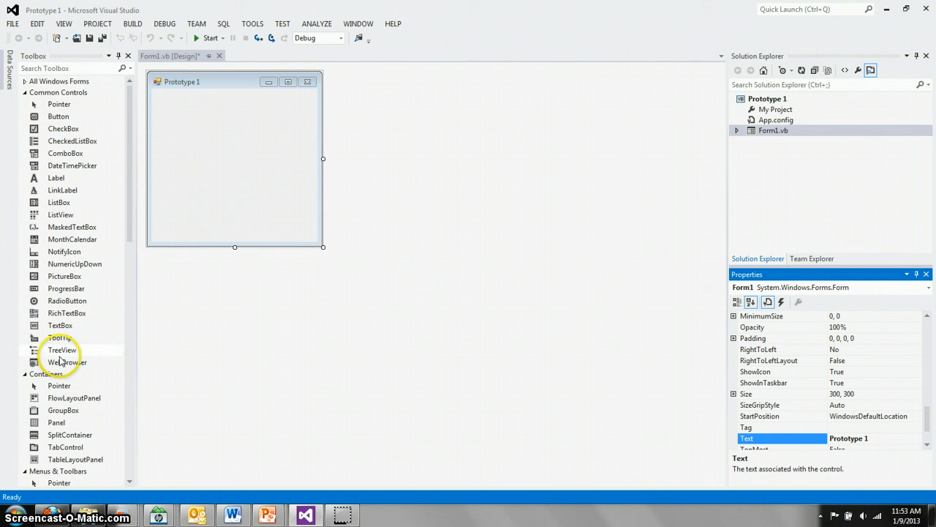
mouse_move(61, 350)
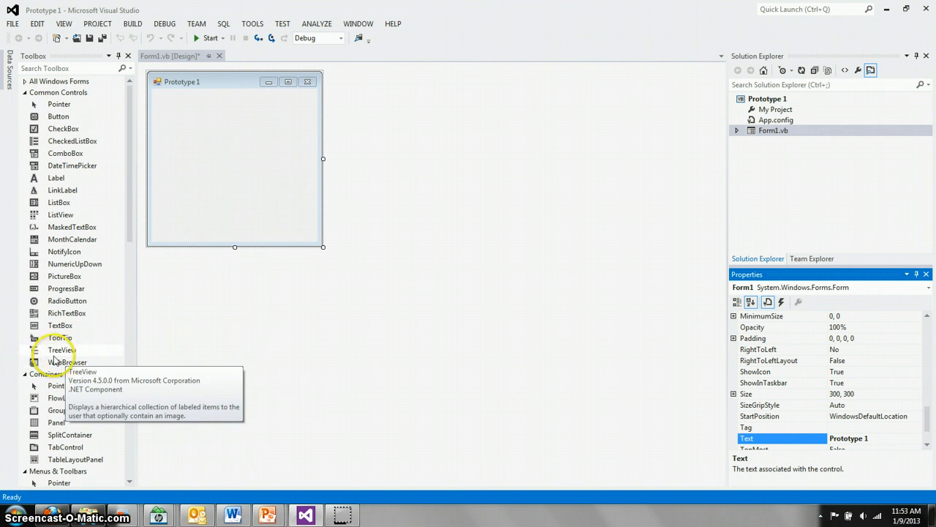
mouse_move(181, 278)
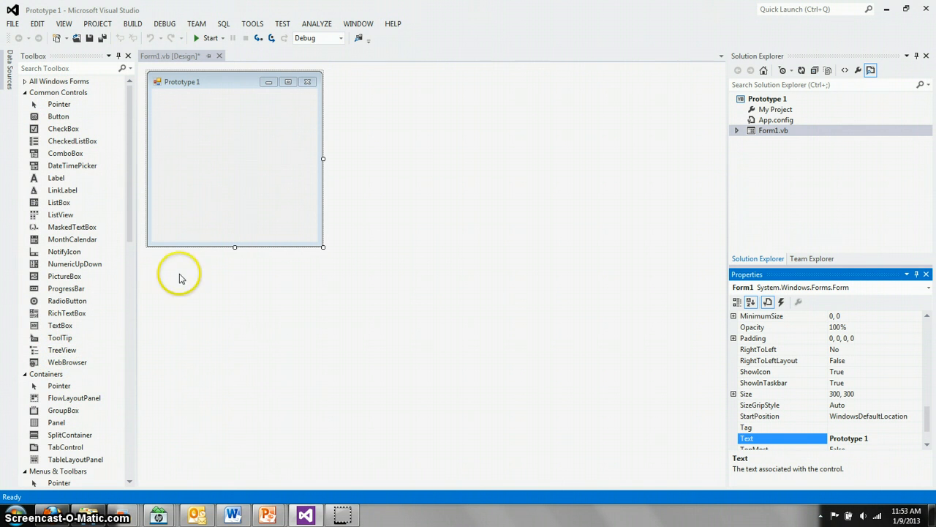
mouse_move(60, 325)
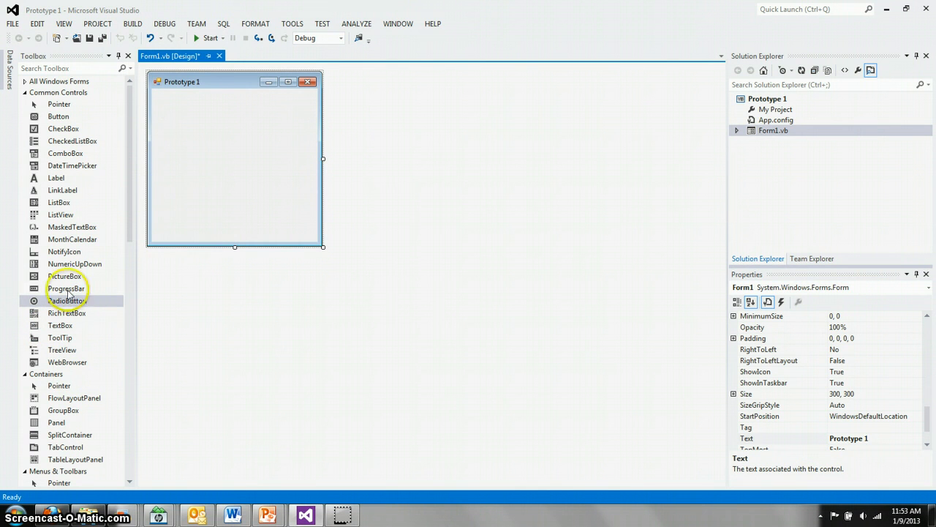
mouse_move(60, 325)
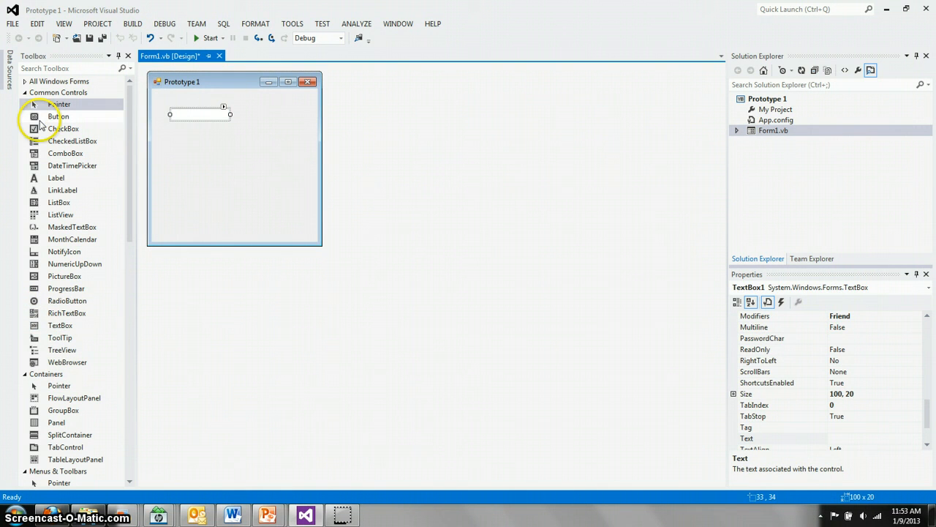
mouse_move(60, 325)
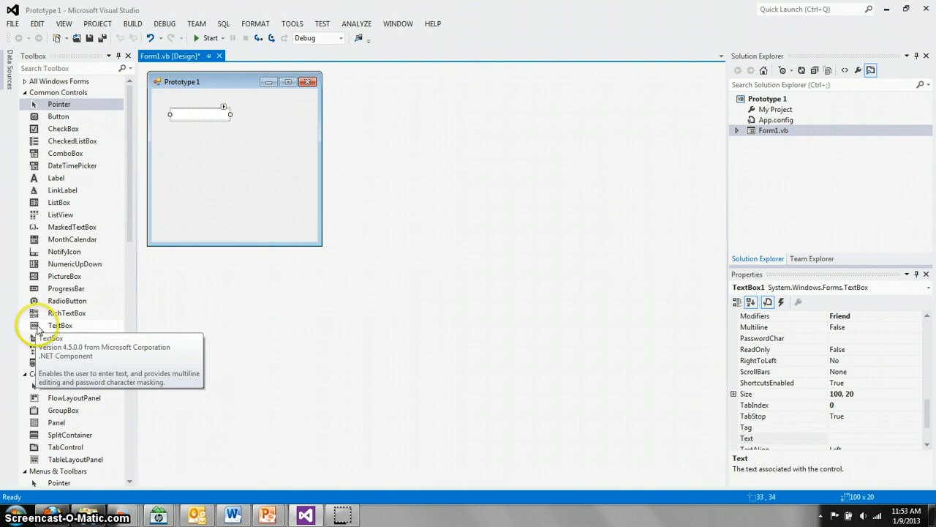
mouse_move(41, 329)
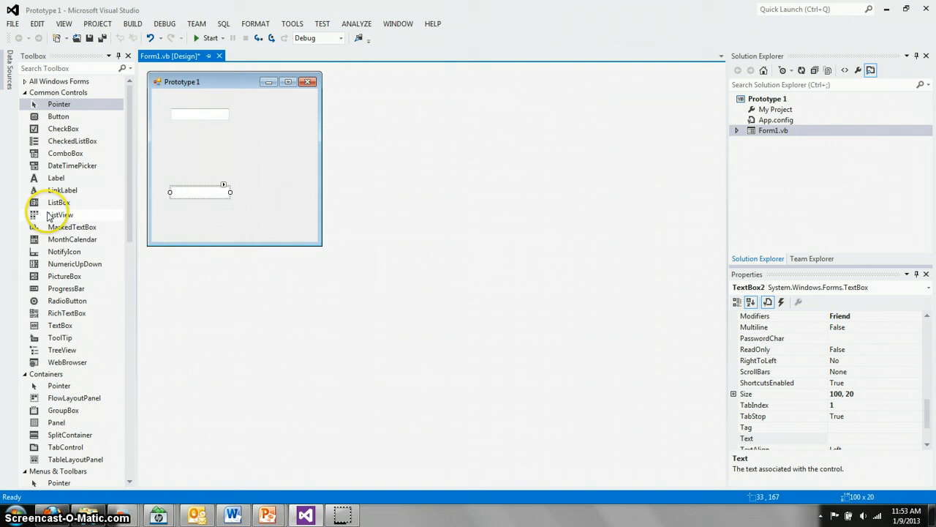
mouse_move(59, 117)
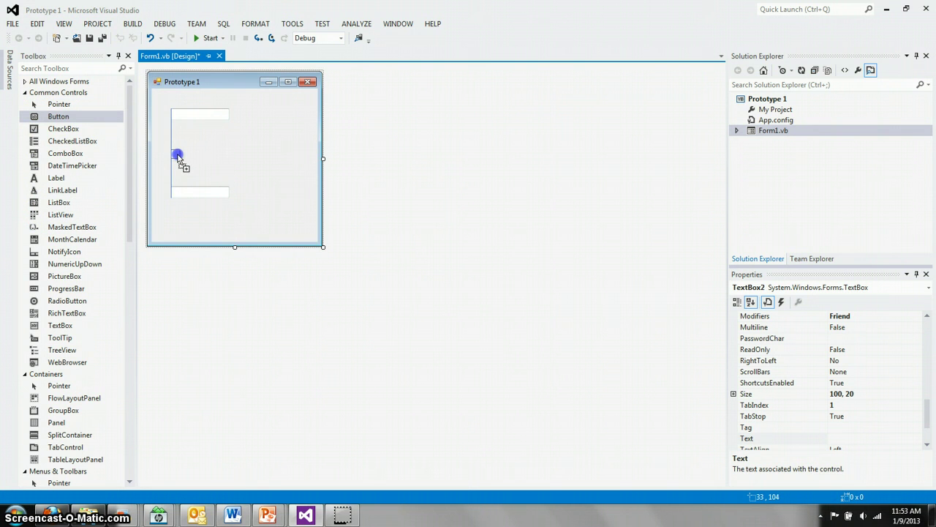
Place a Button control on the form between the two text boxes
left_click(177, 155)
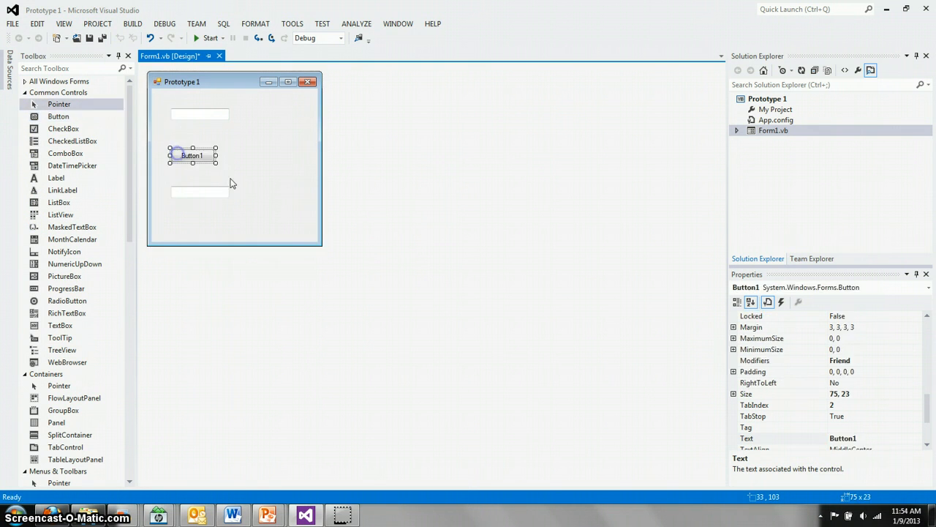
mouse_move(401, 237)
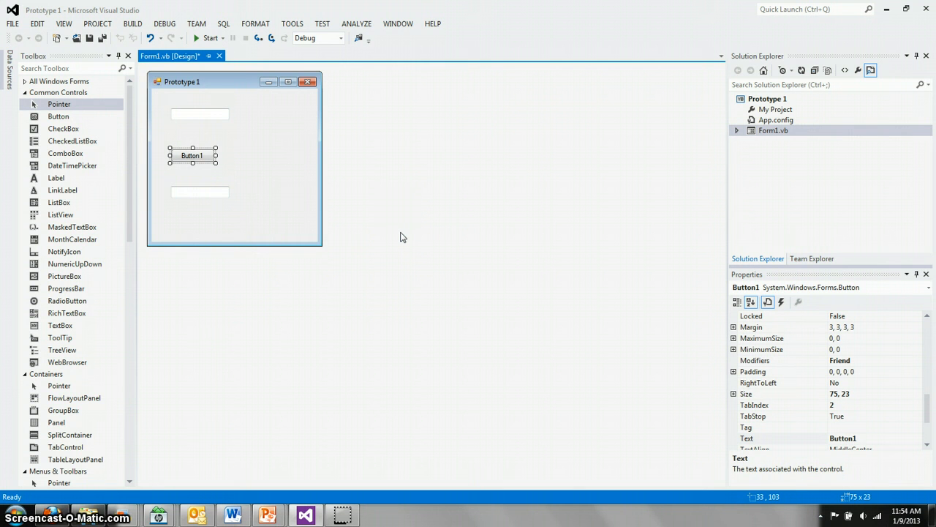
mouse_move(211, 38)
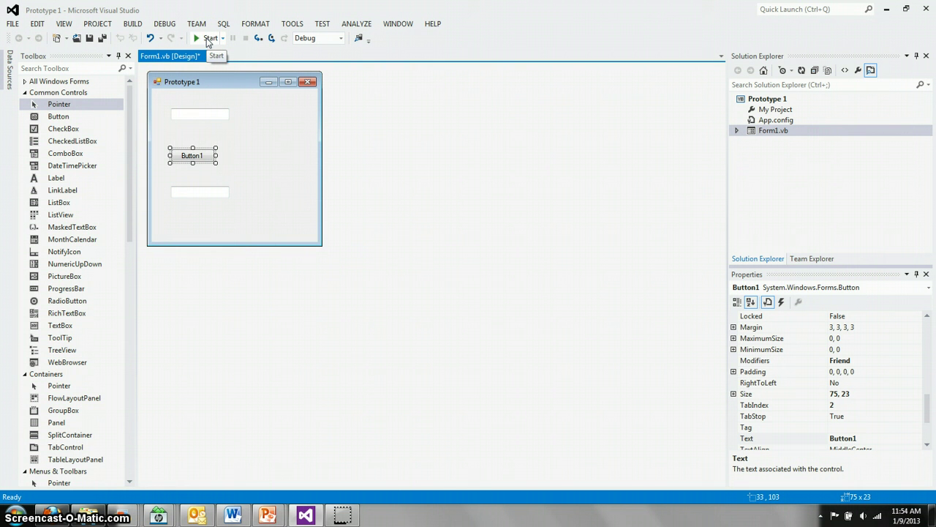
left_click(208, 38)
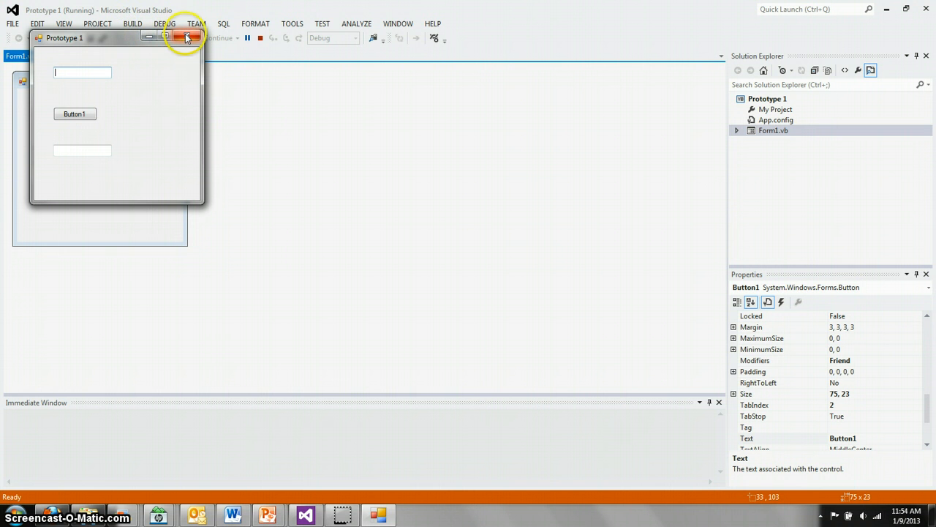
mouse_move(187, 38)
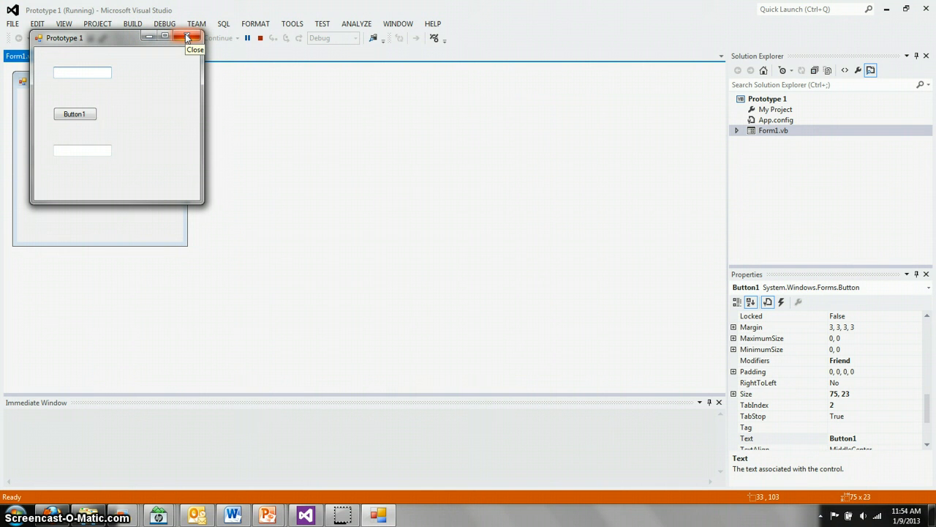
left_click(187, 38)
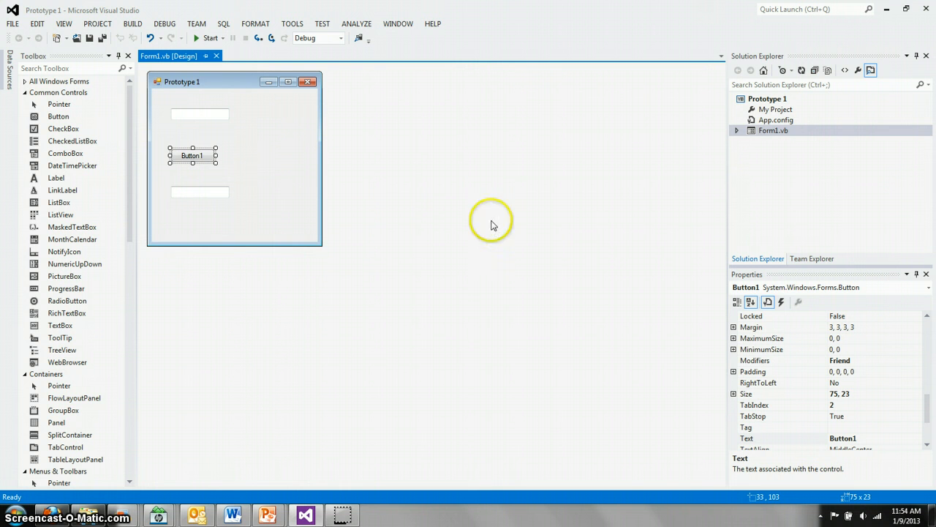
mouse_move(193, 115)
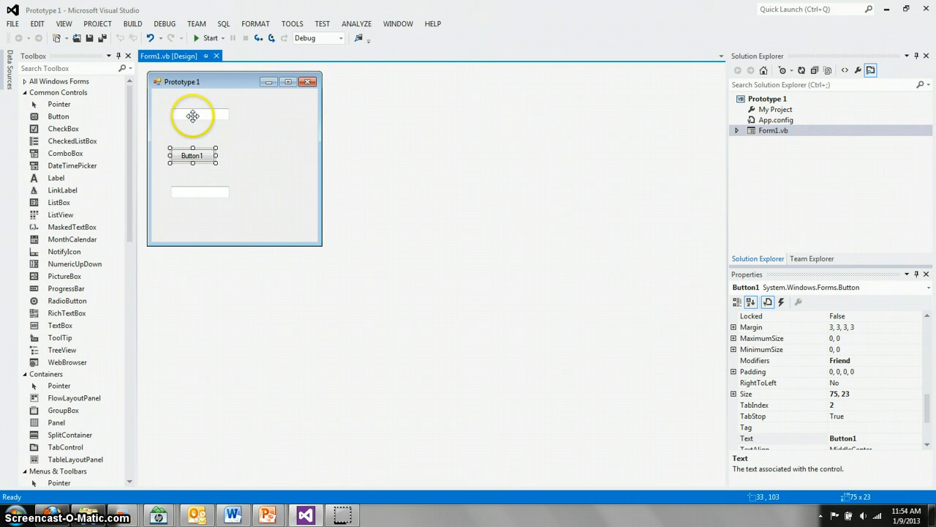
Rename the text boxes InputTextBox and OutputTextBox and the button TransferButton via their (Name) properties
left_click(199, 115)
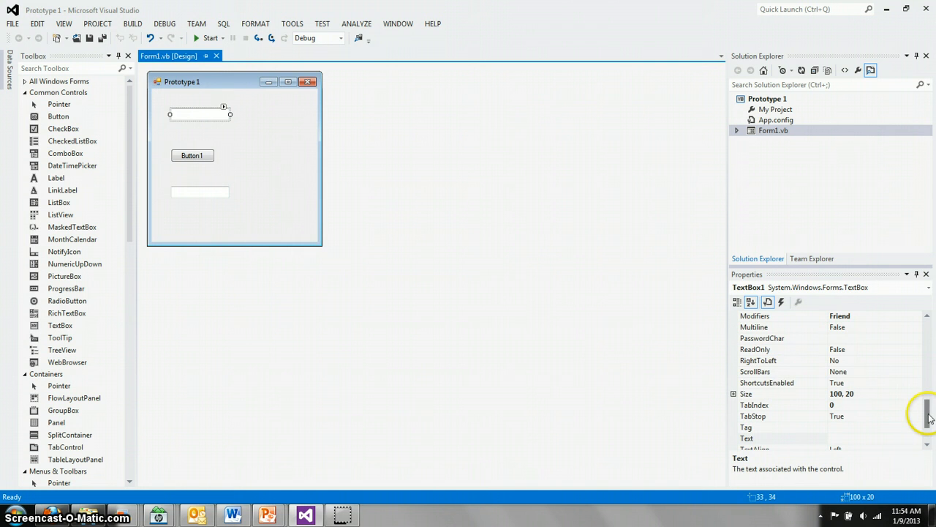
scroll("up", 3)
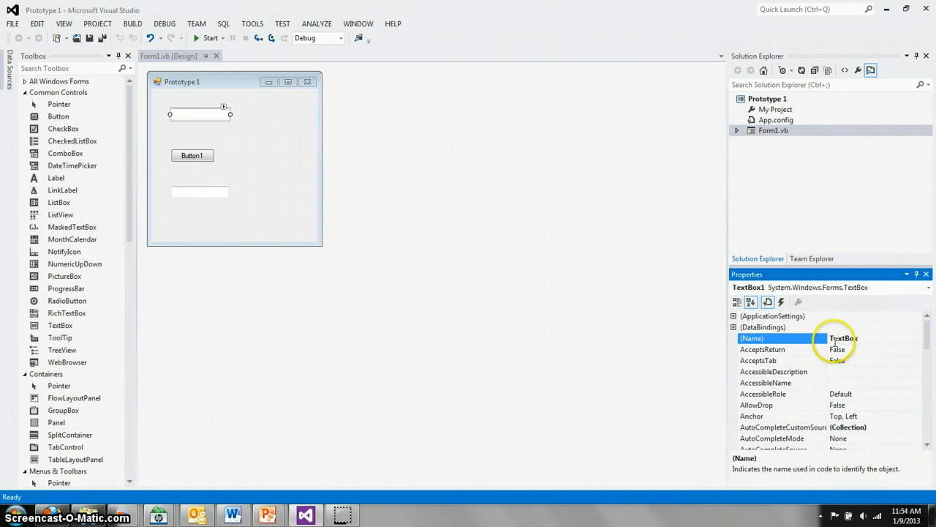
mouse_move(805, 407)
type("Input")
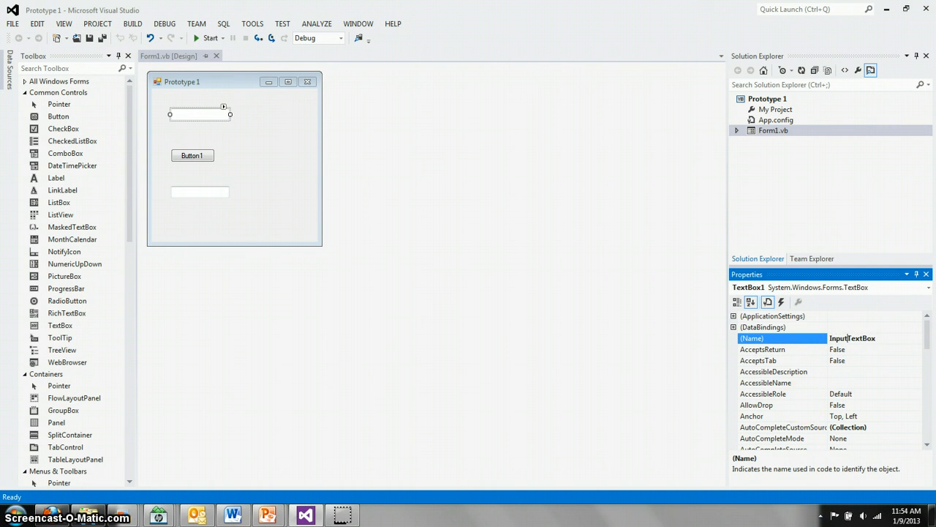
mouse_move(629, 319)
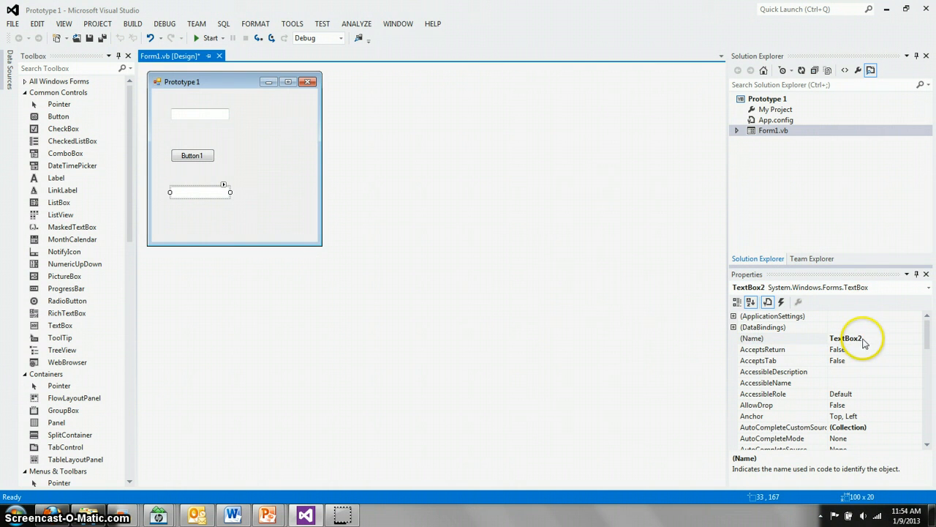
double_click(845, 338)
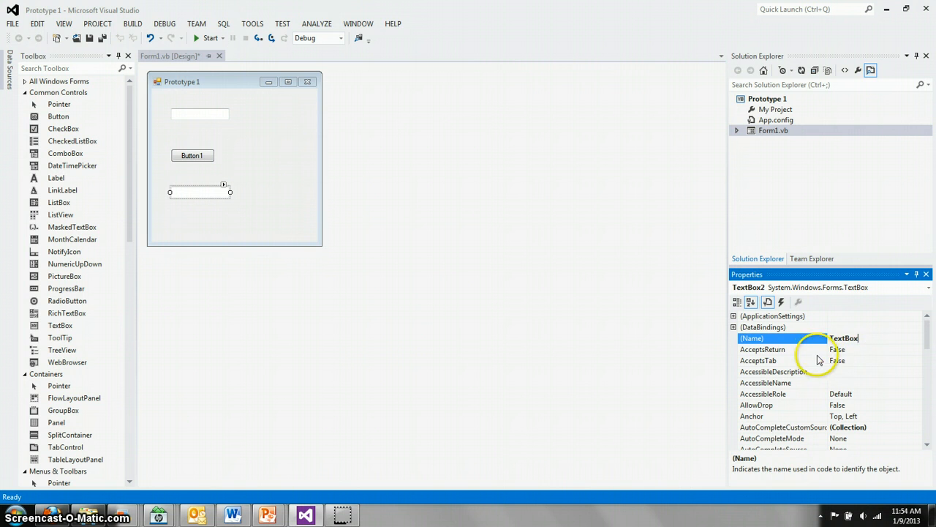
mouse_move(831, 430)
type("Output")
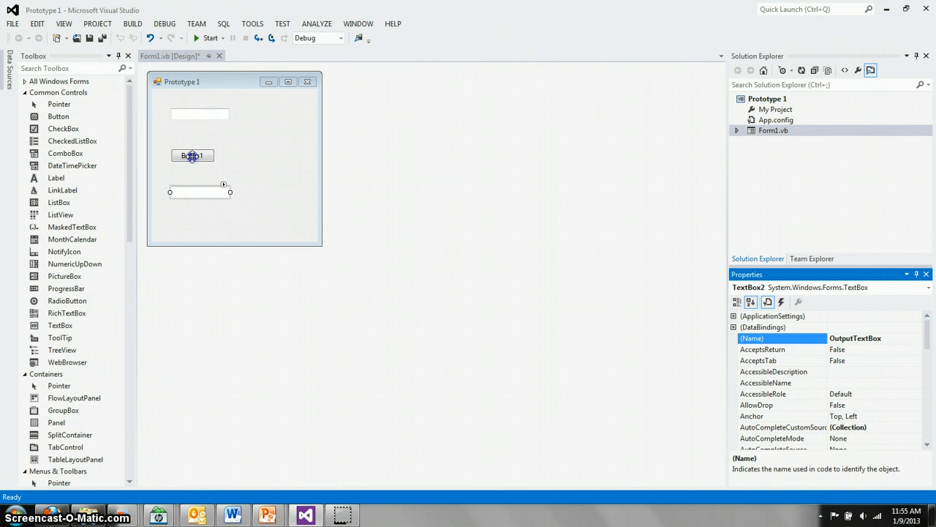
left_click(194, 156)
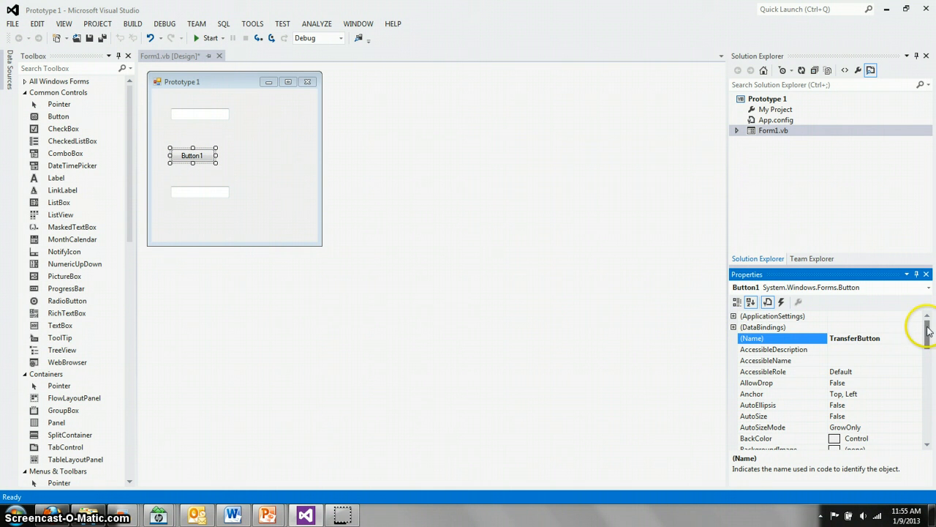
Set the button's Text property so its caption reads 'Transfer'
scroll("down", 3)
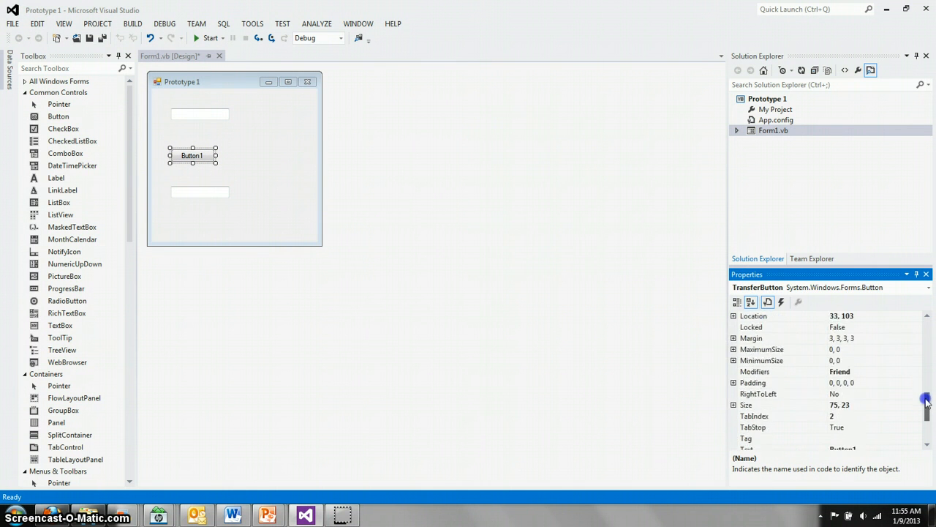
scroll("down", 3)
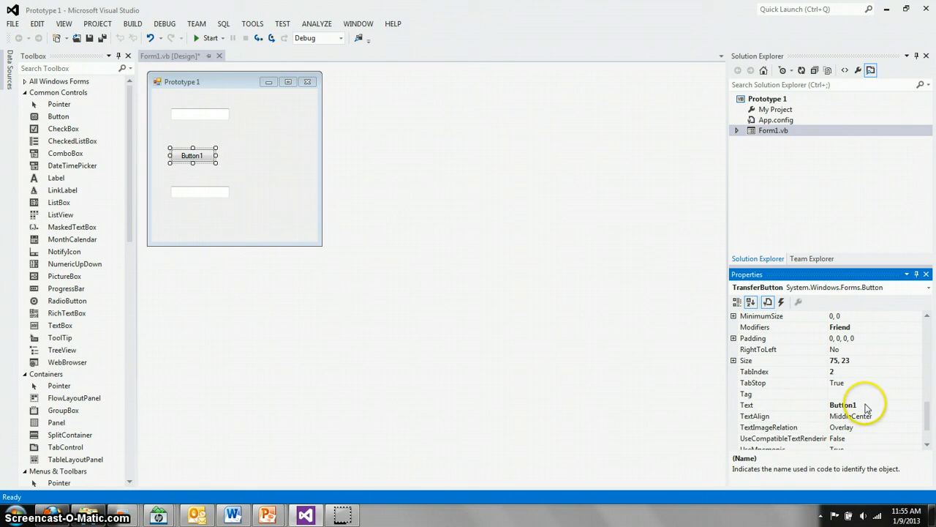
left_click(841, 404)
type("T")
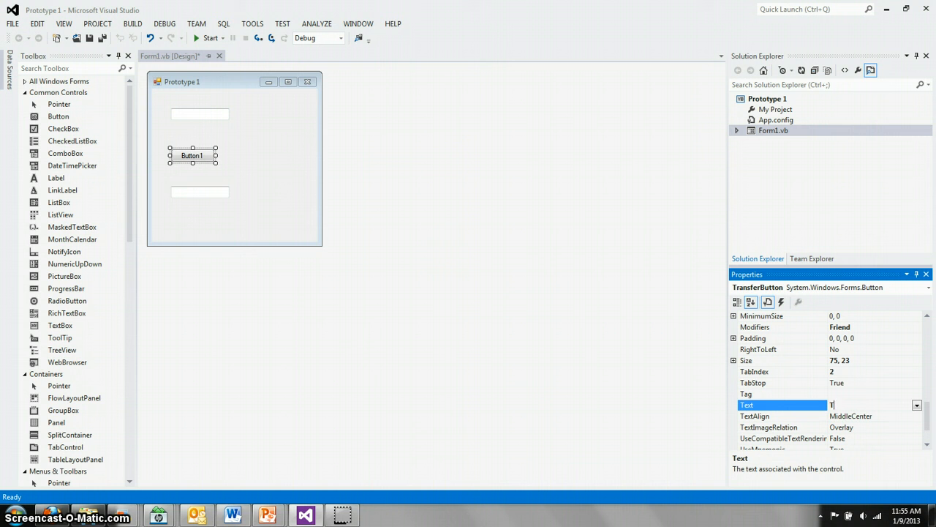
type("ran")
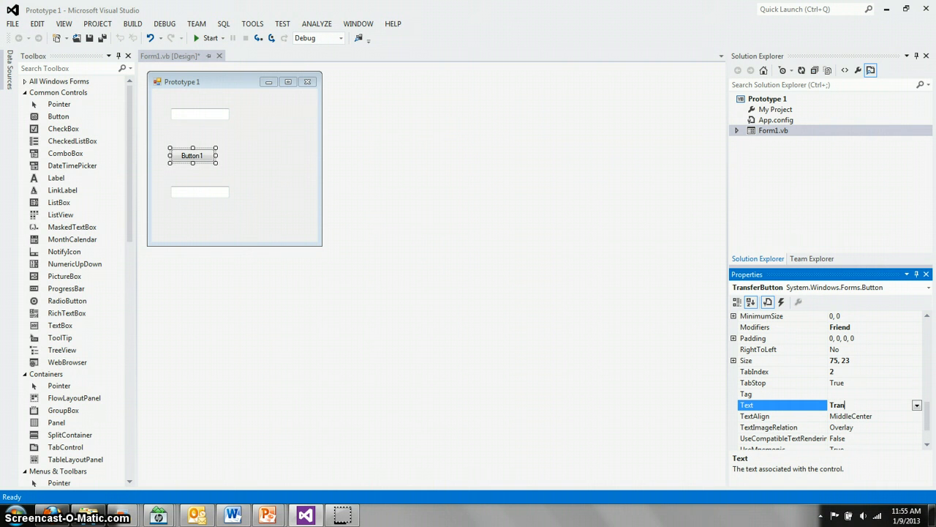
type("sfer")
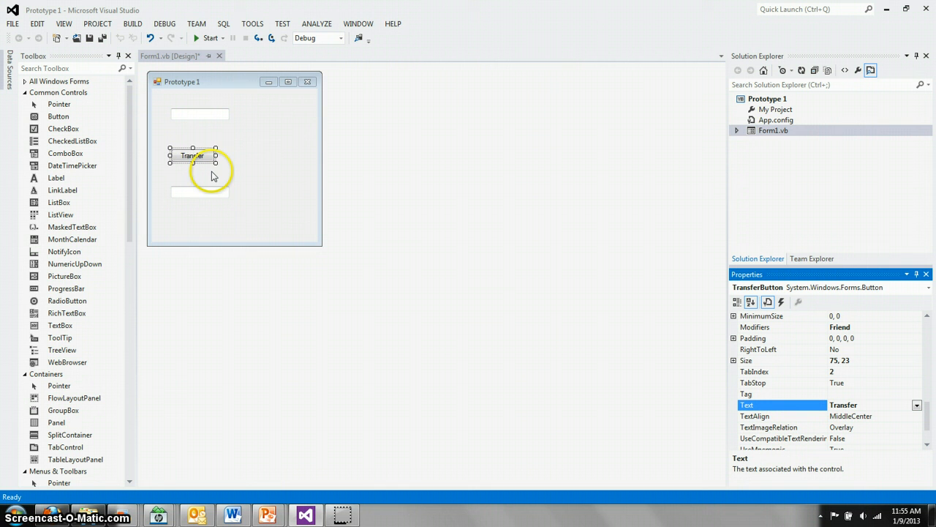
mouse_move(321, 233)
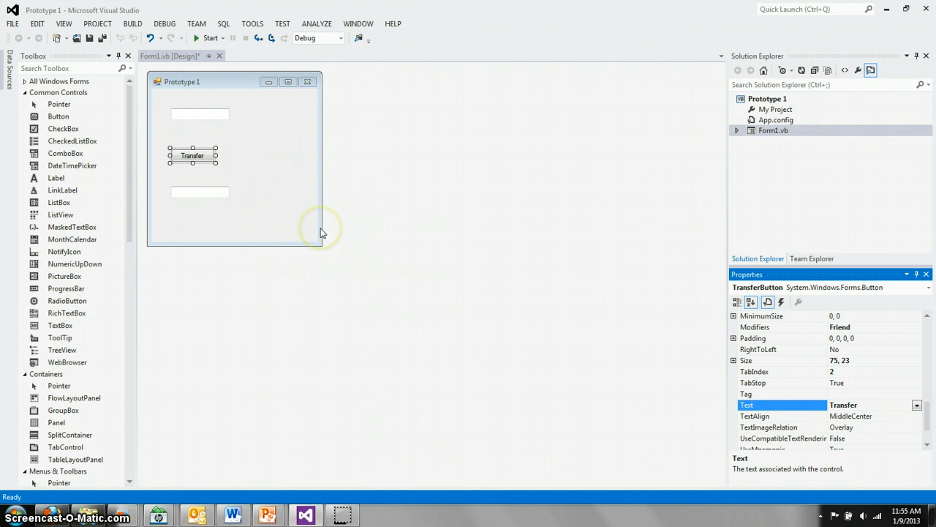
mouse_move(322, 233)
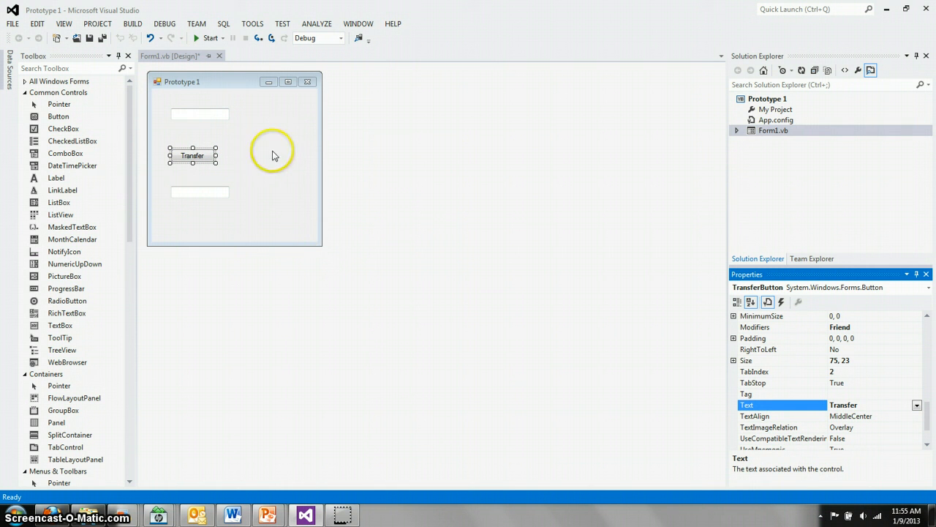
mouse_move(269, 170)
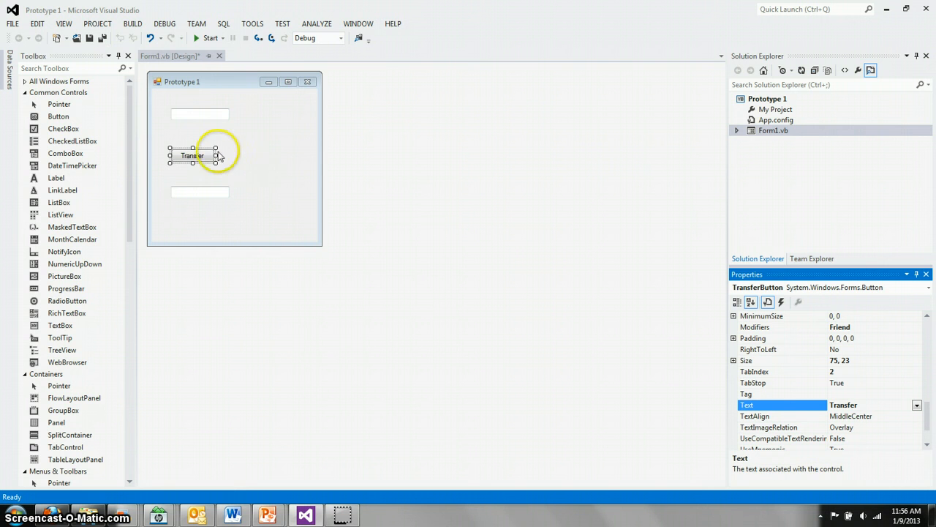
mouse_move(408, 217)
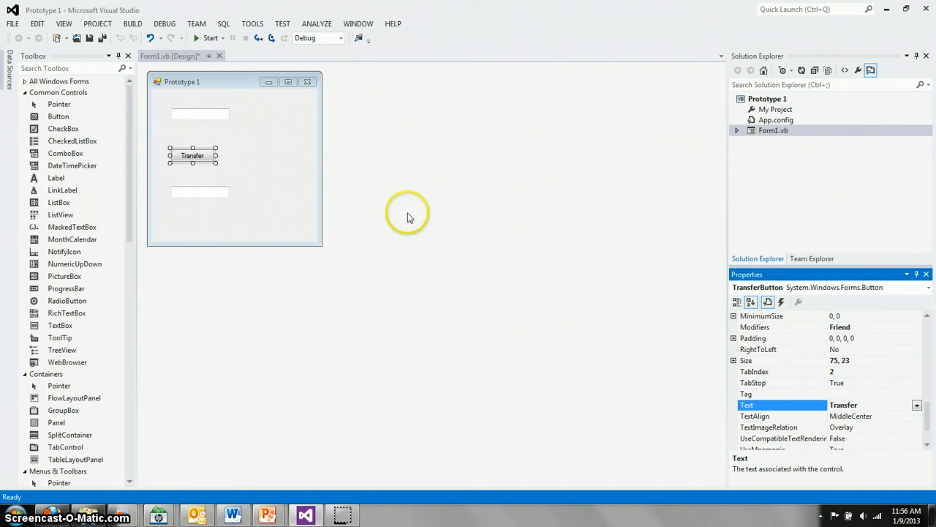
mouse_move(202, 159)
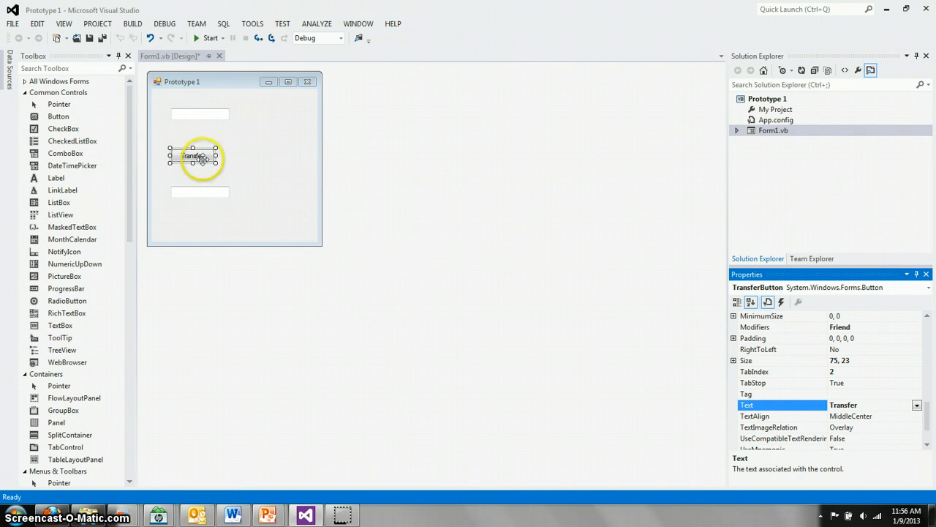
left_click(193, 155)
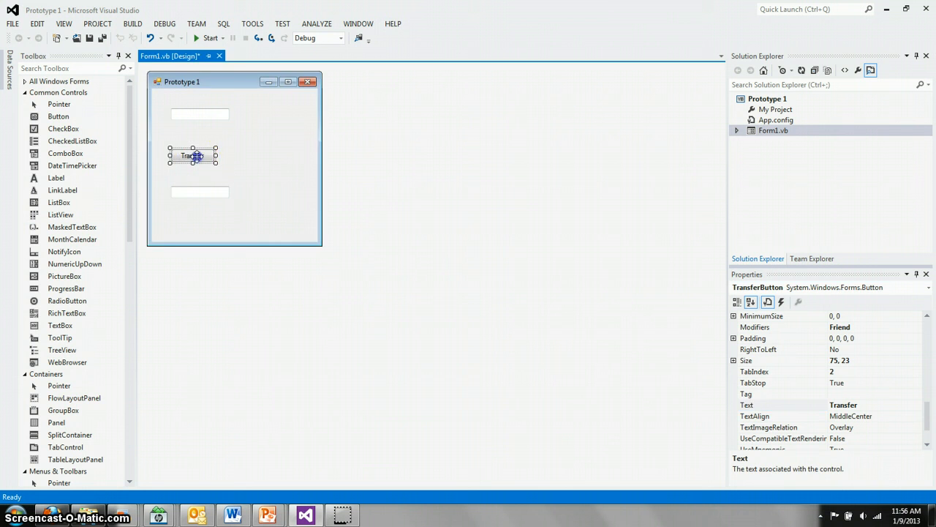
double_click(193, 155)
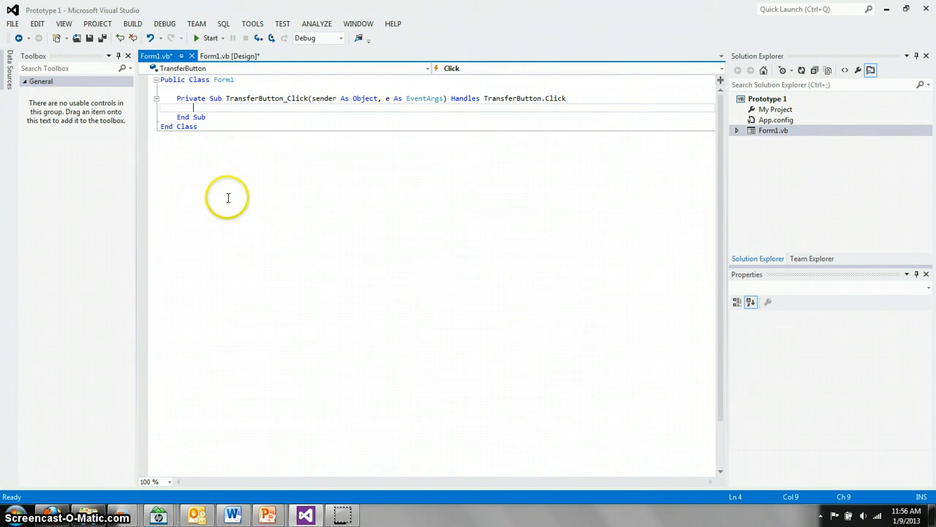
left_click(188, 108)
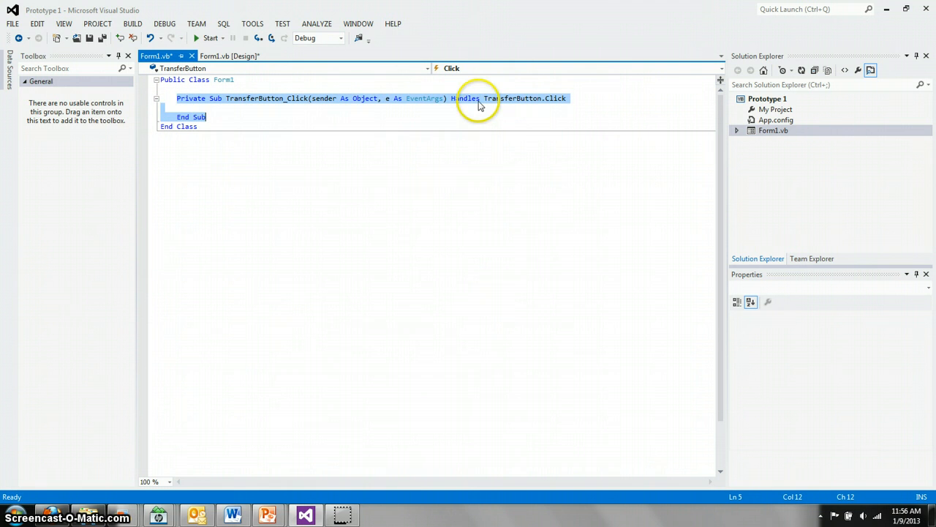
mouse_move(304, 103)
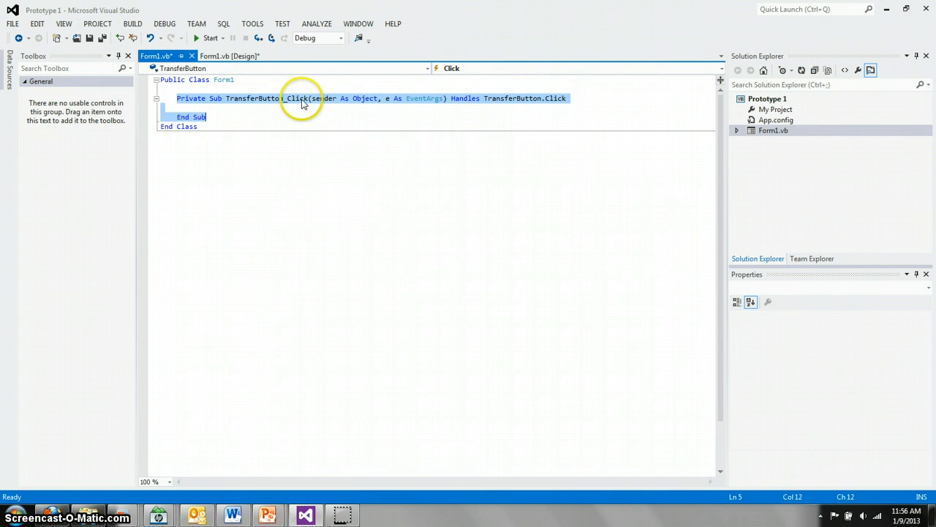
mouse_move(471, 102)
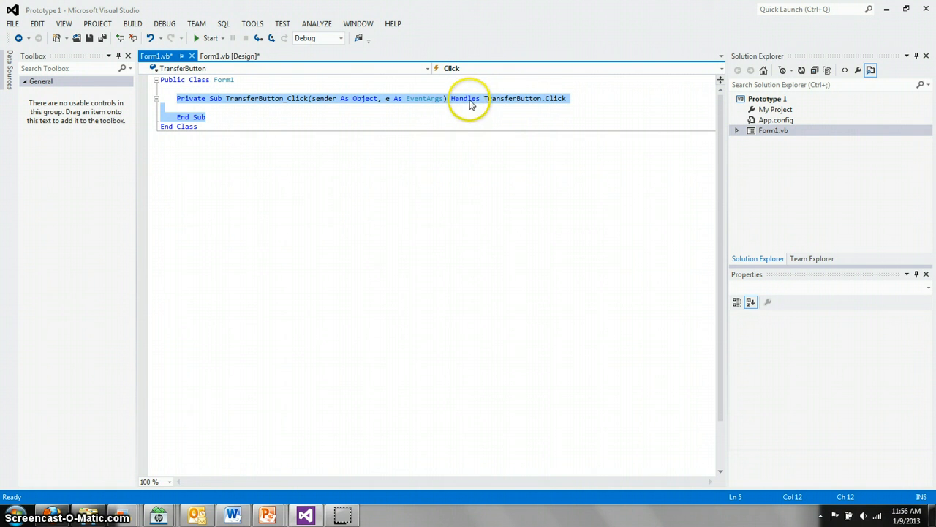
mouse_move(550, 183)
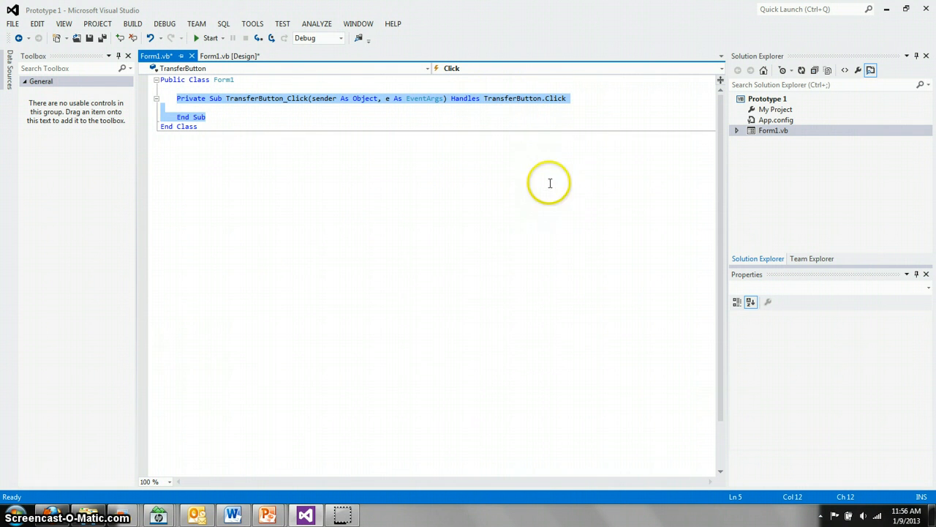
mouse_move(299, 143)
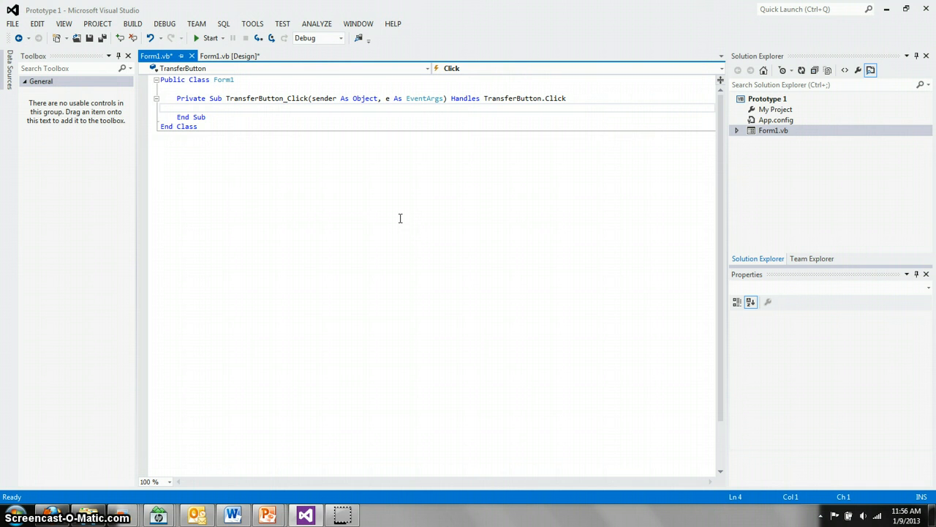
Write OutputTextBox.Text = InputTextBox.Text inside the TransferButton_Click handler using IntelliSense
left_click(161, 109)
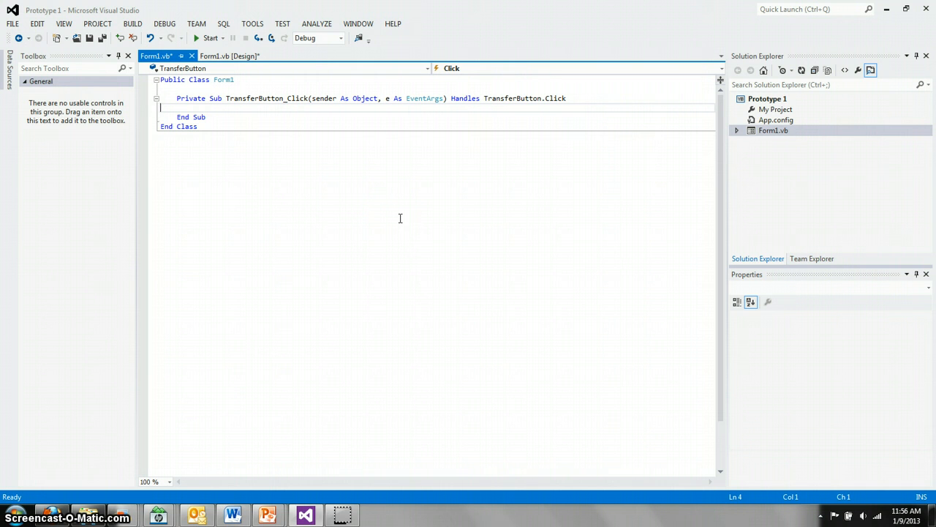
type("outputtex")
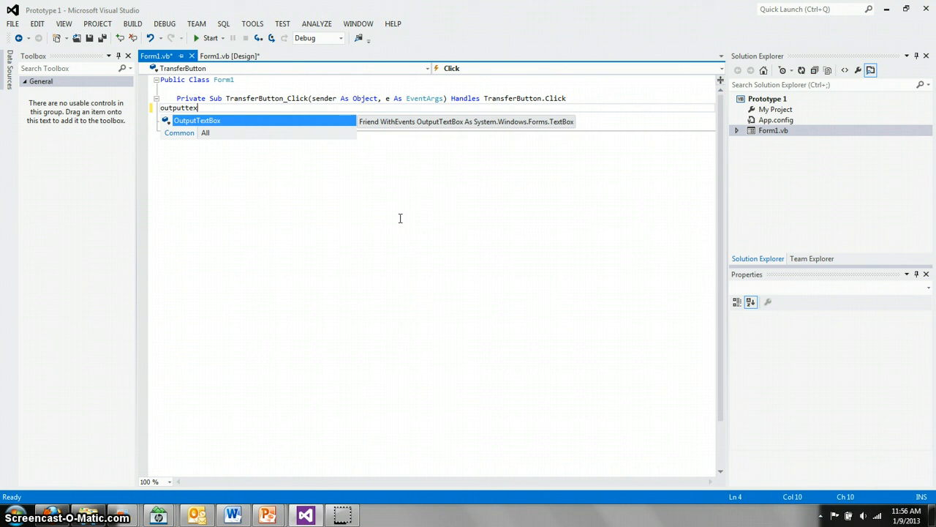
type("box")
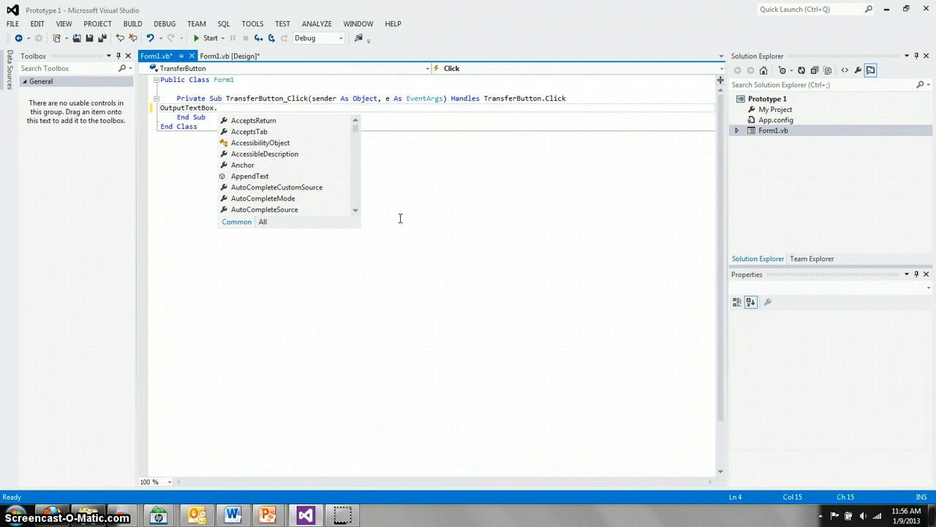
type("tex")
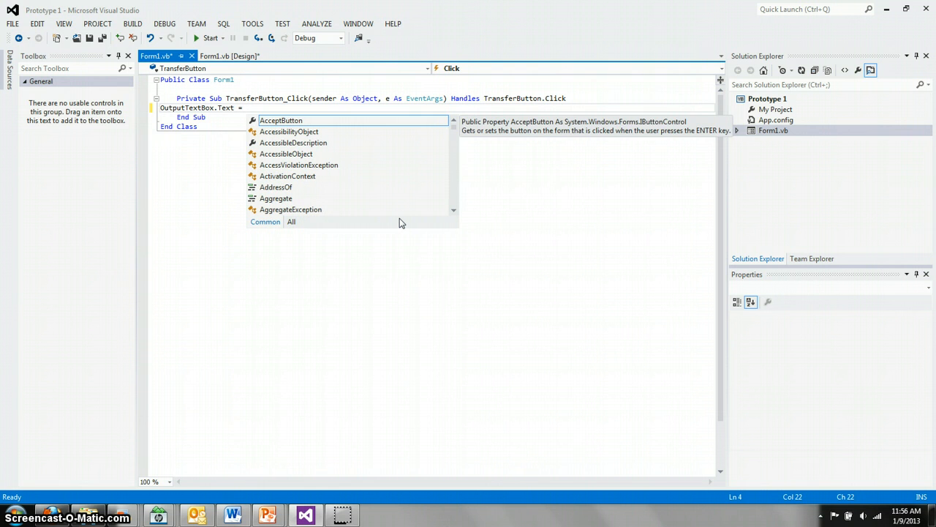
type("in")
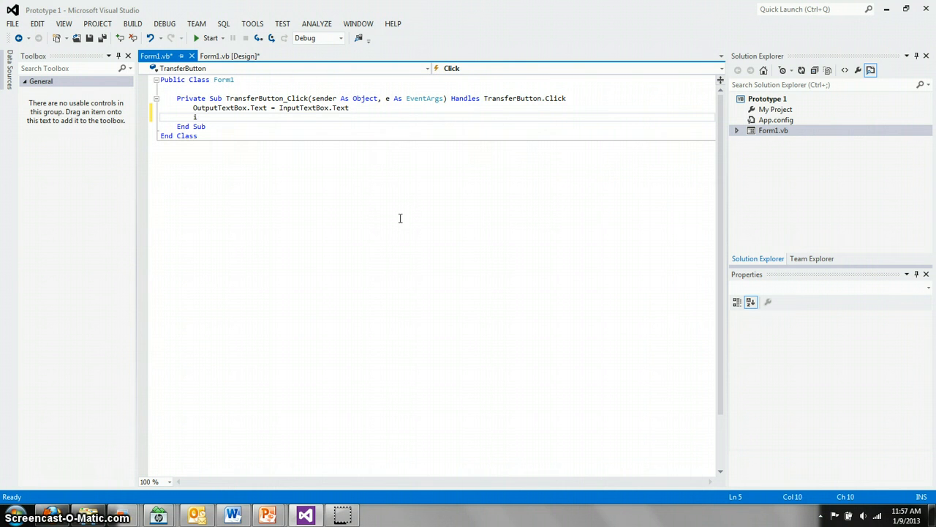
Begin the second handler line InputTextBox.Clear on the next line
type("input")
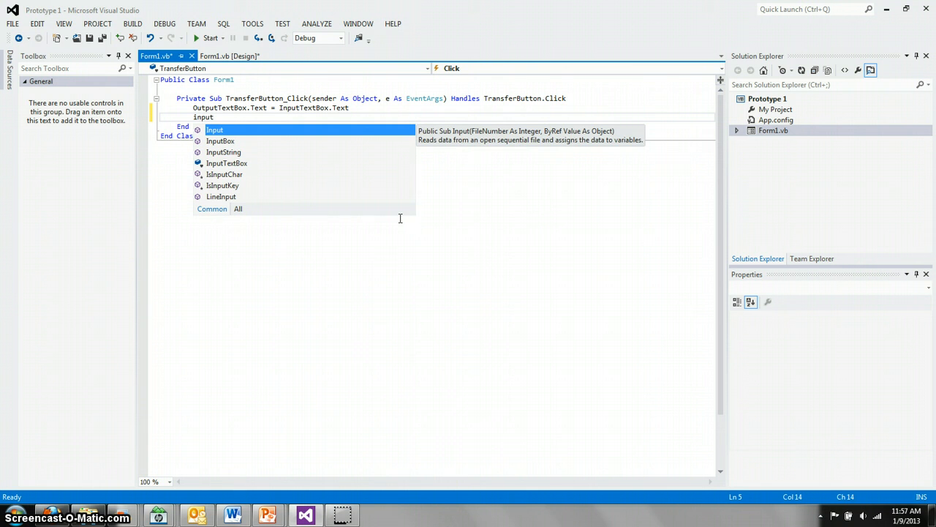
type("t")
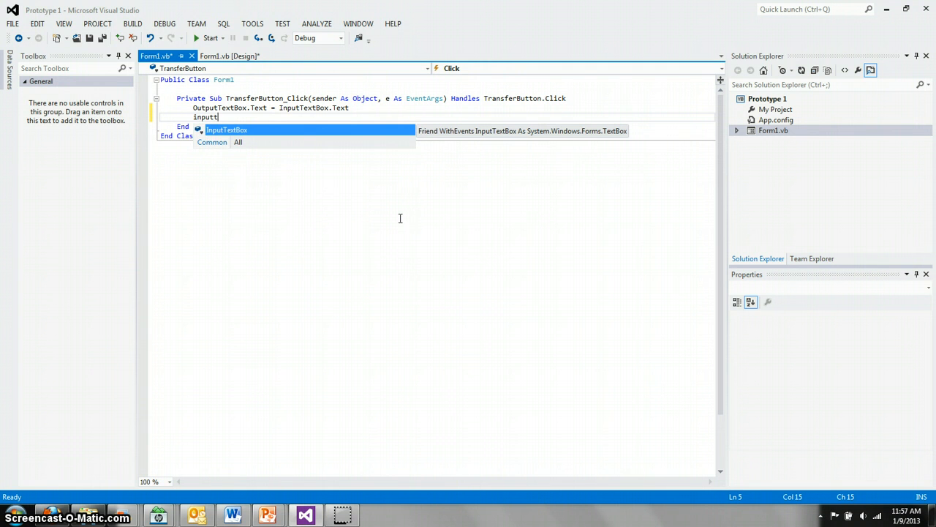
mouse_move(228, 130)
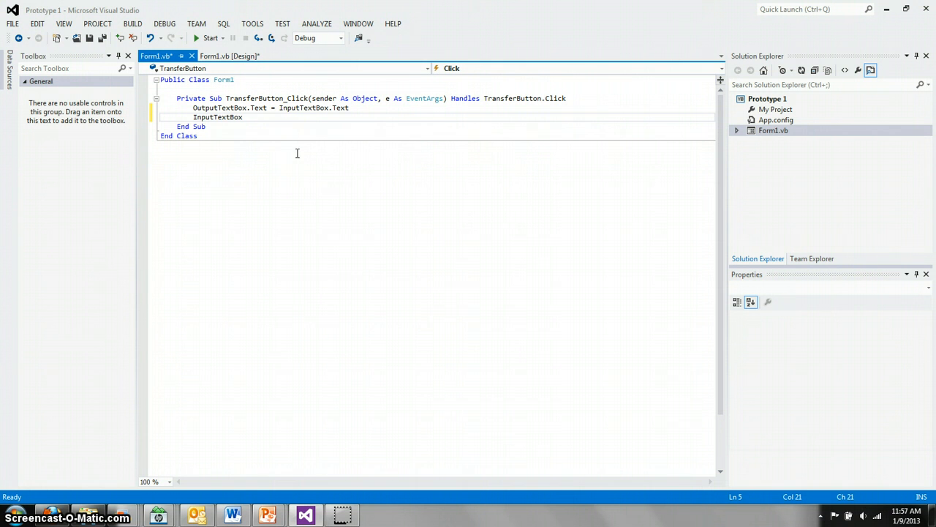
type(".")
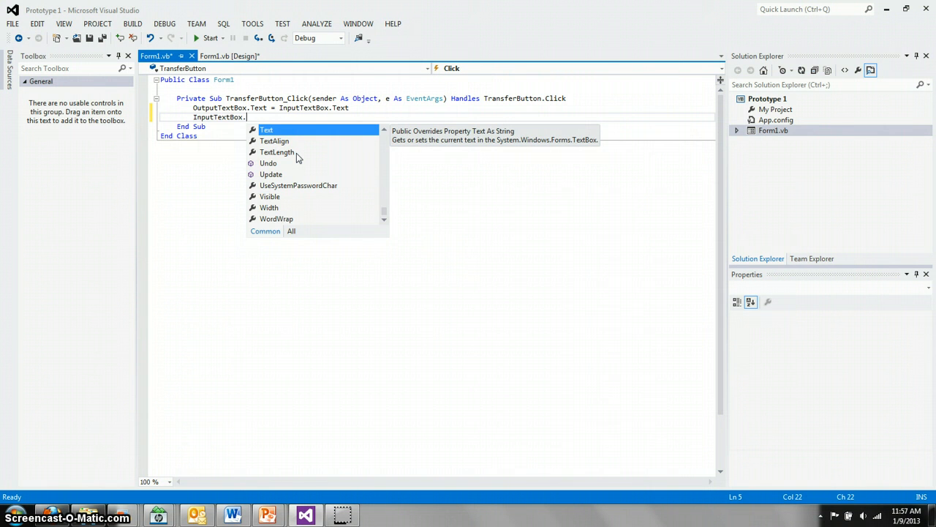
mouse_move(343, 193)
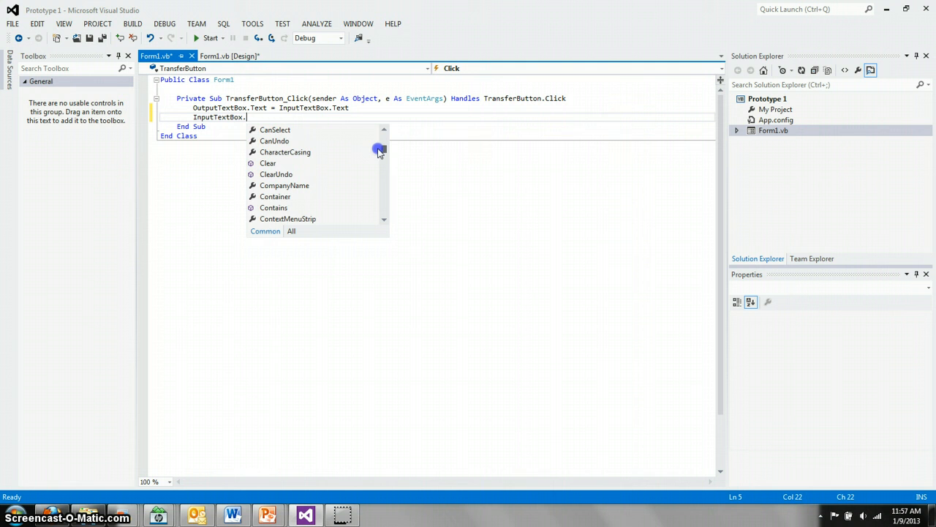
mouse_move(271, 169)
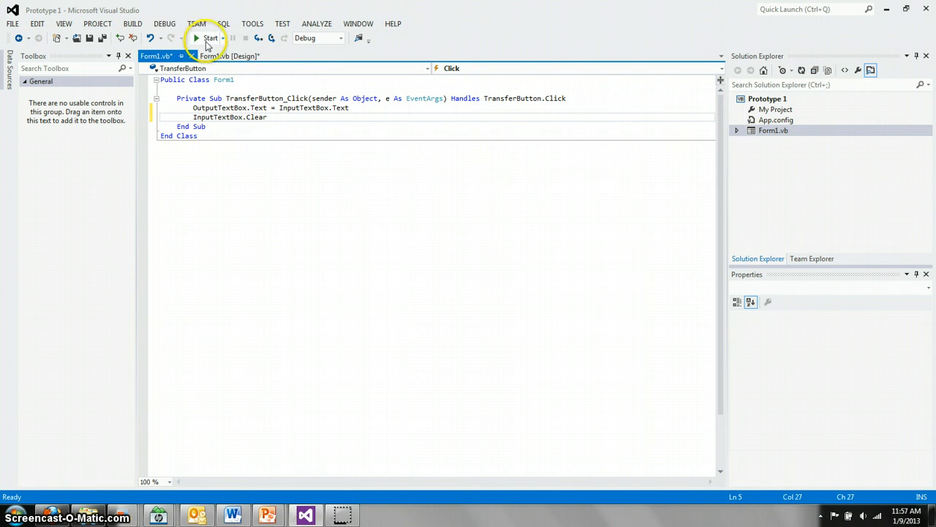
Finish Clear(), run Prototype 1, enter text in the input box and transfer it to the output box
type("()")
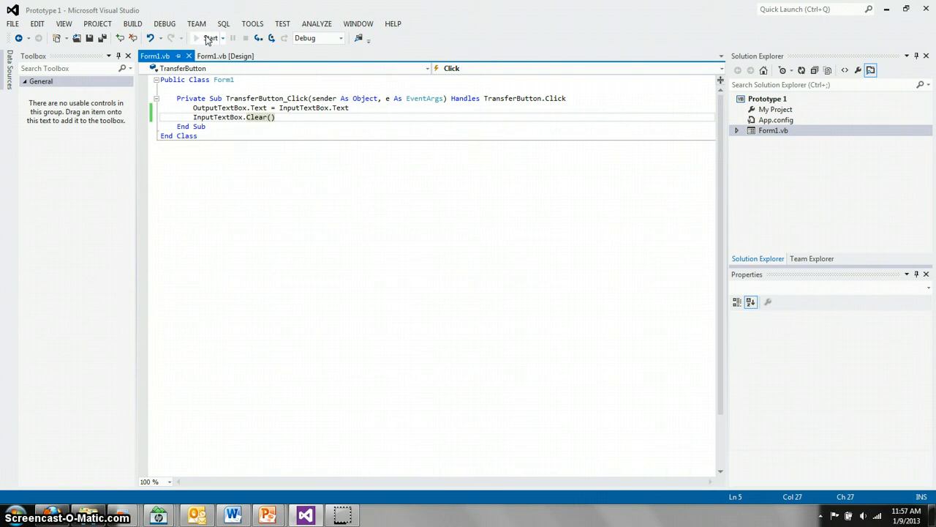
left_click(198, 38)
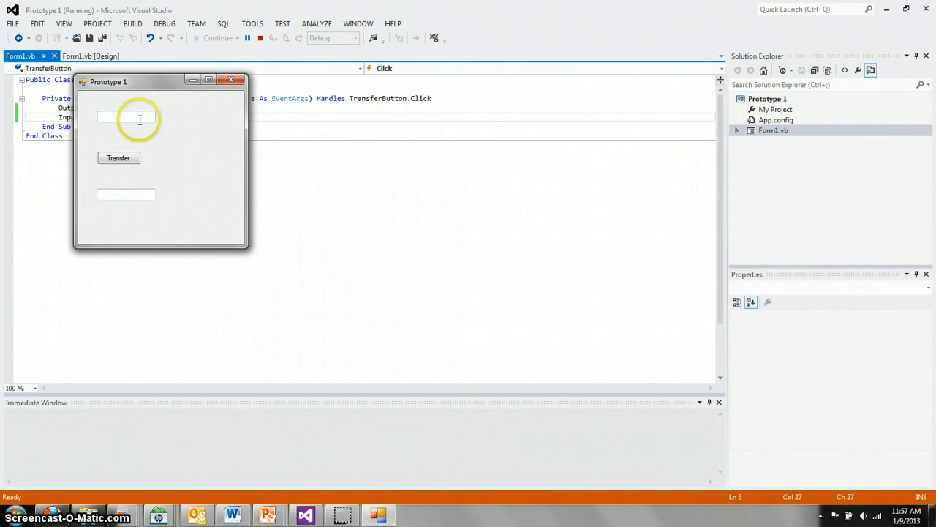
mouse_move(163, 176)
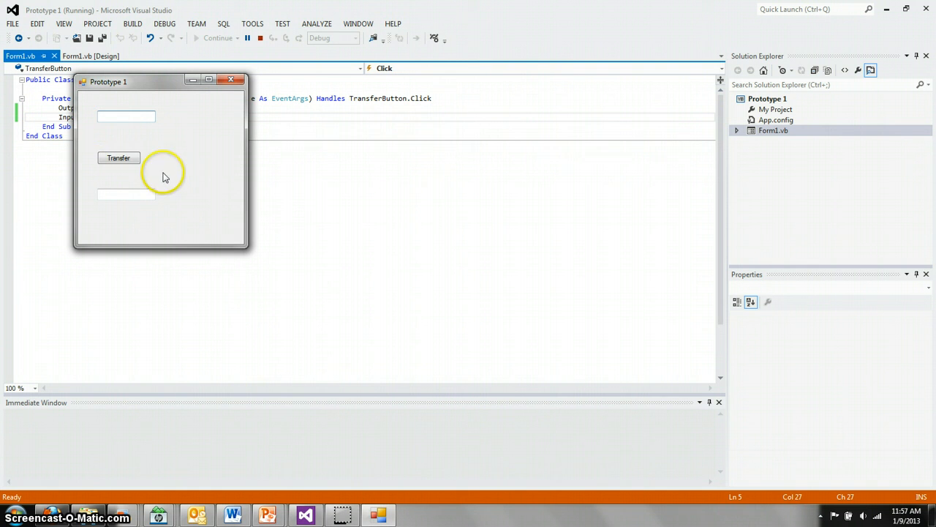
mouse_move(160, 252)
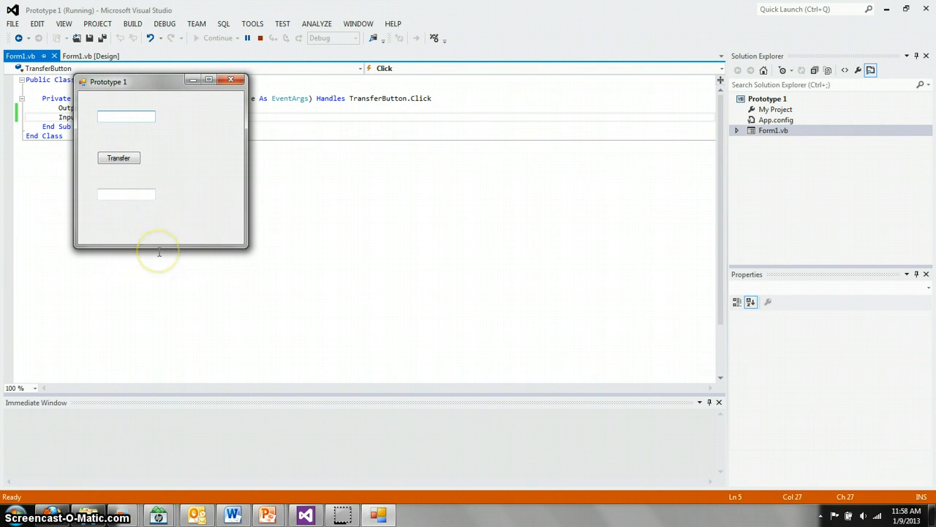
type("Te")
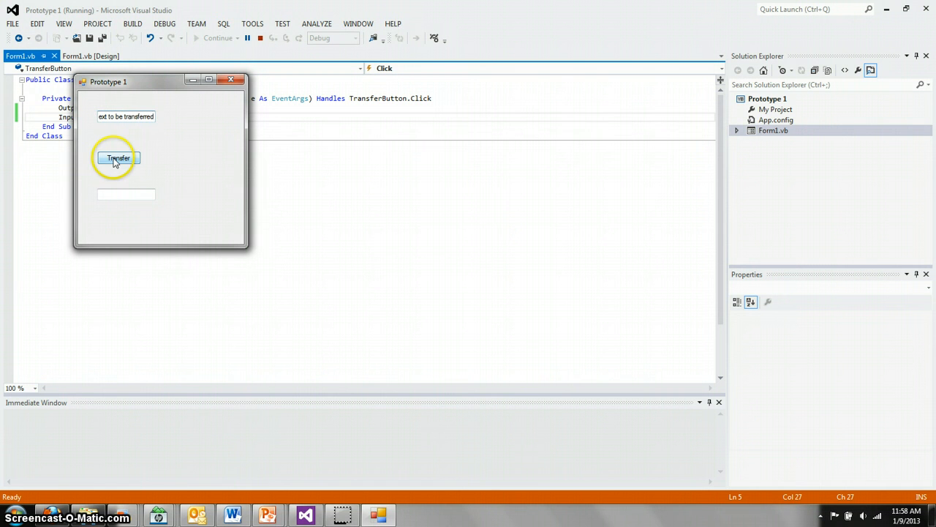
left_click(117, 158)
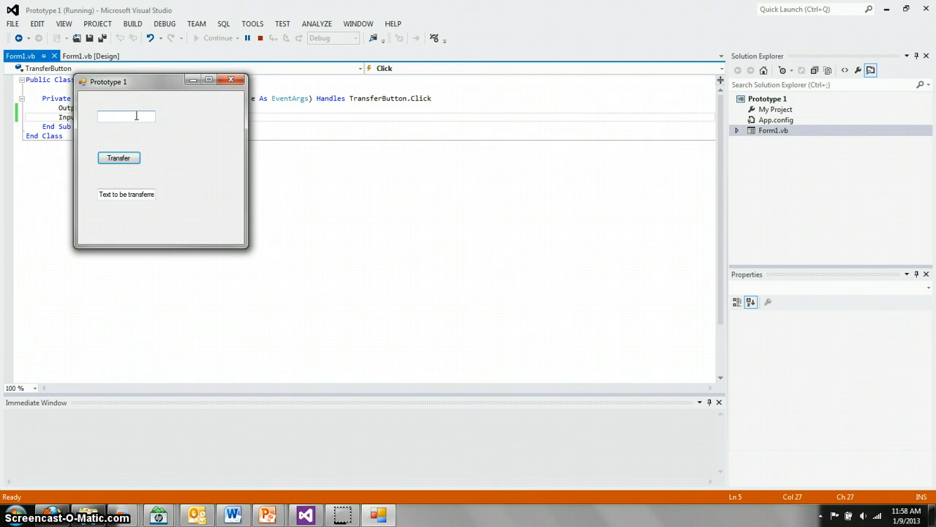
mouse_move(261, 129)
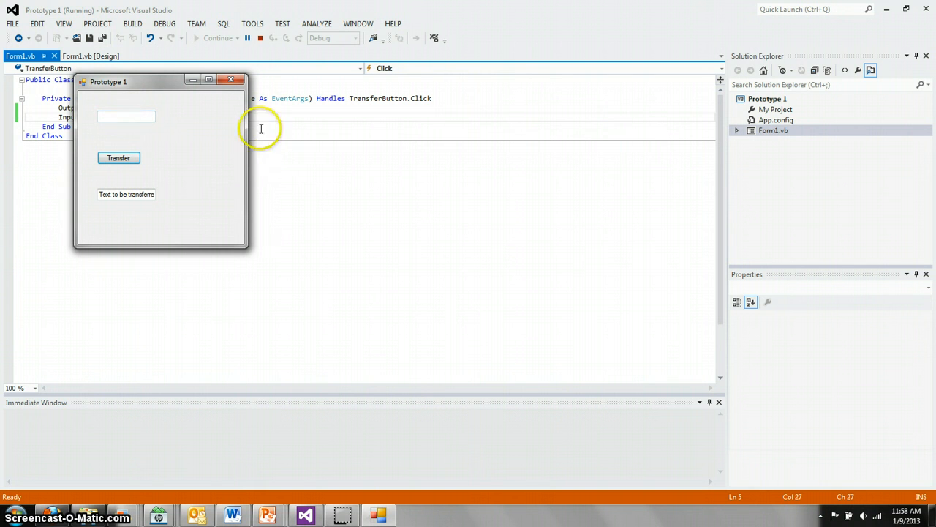